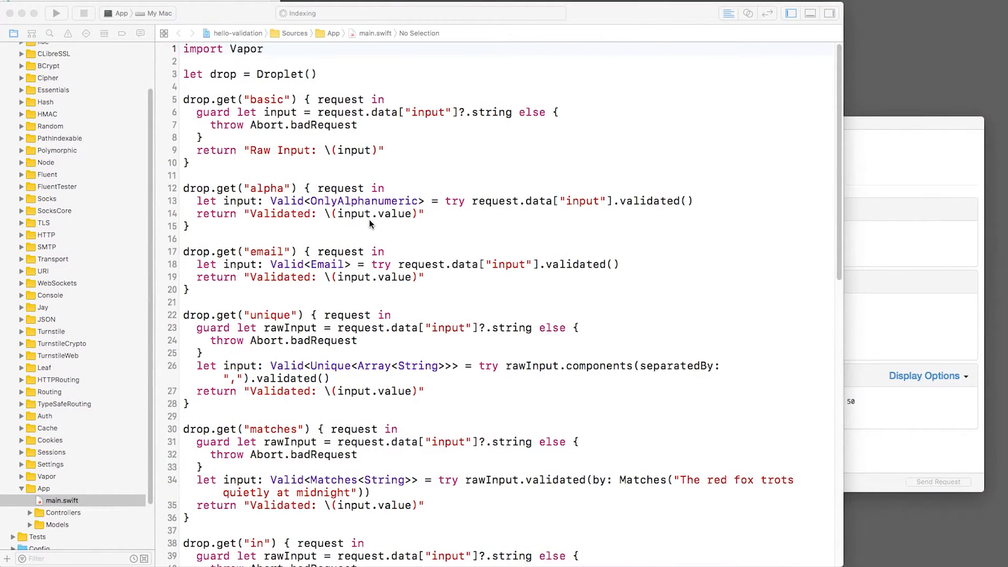
Step: Start a combine route reading rawInput from request.data["input"] and validating it by Count
scroll("down", 3)
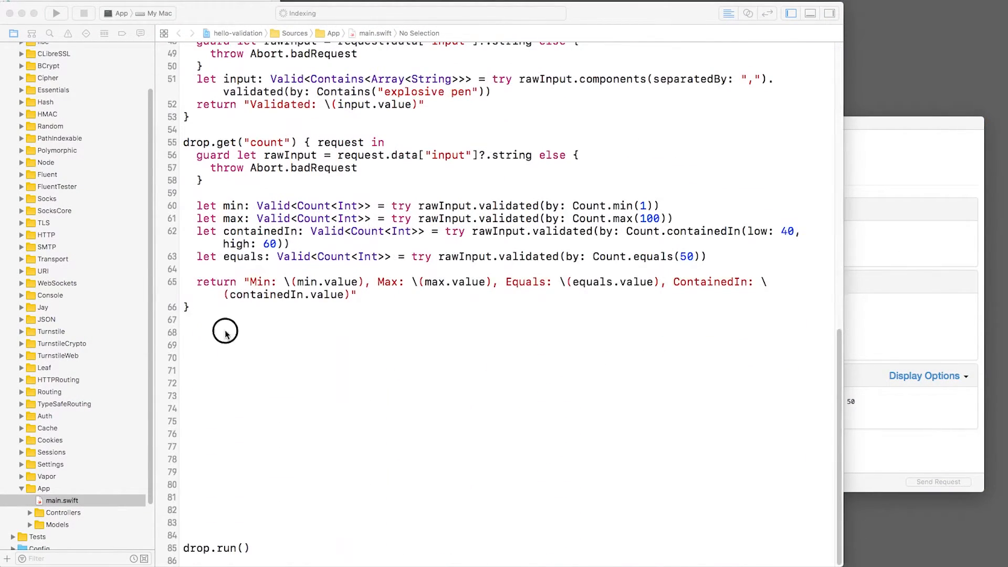
type("drop.get(")
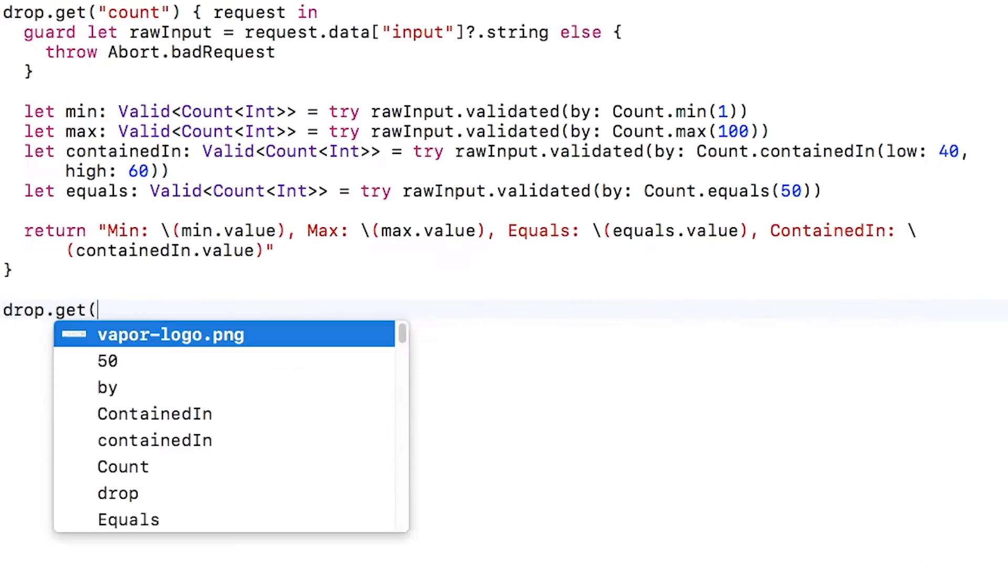
type("\"combine\") { request")
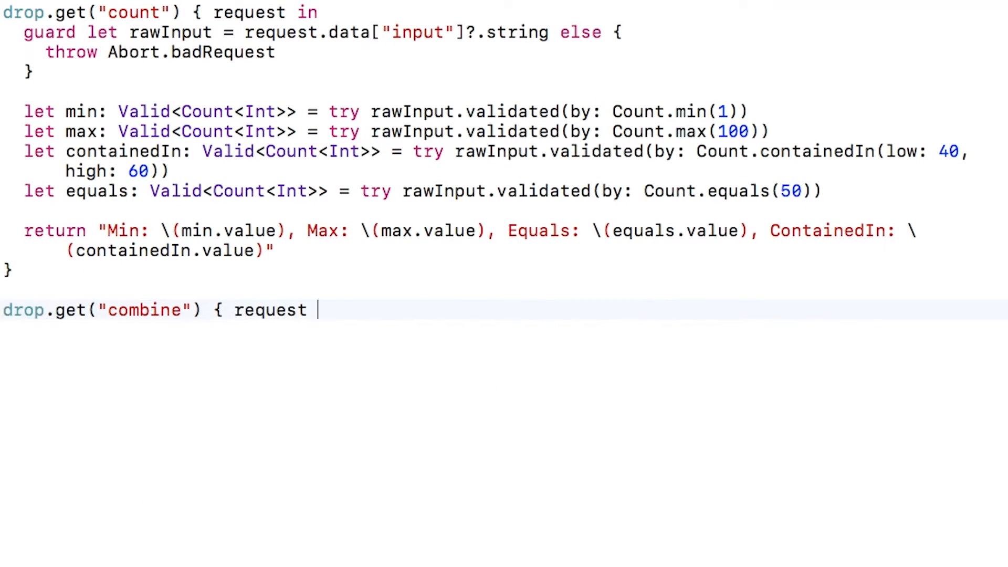
type("in")
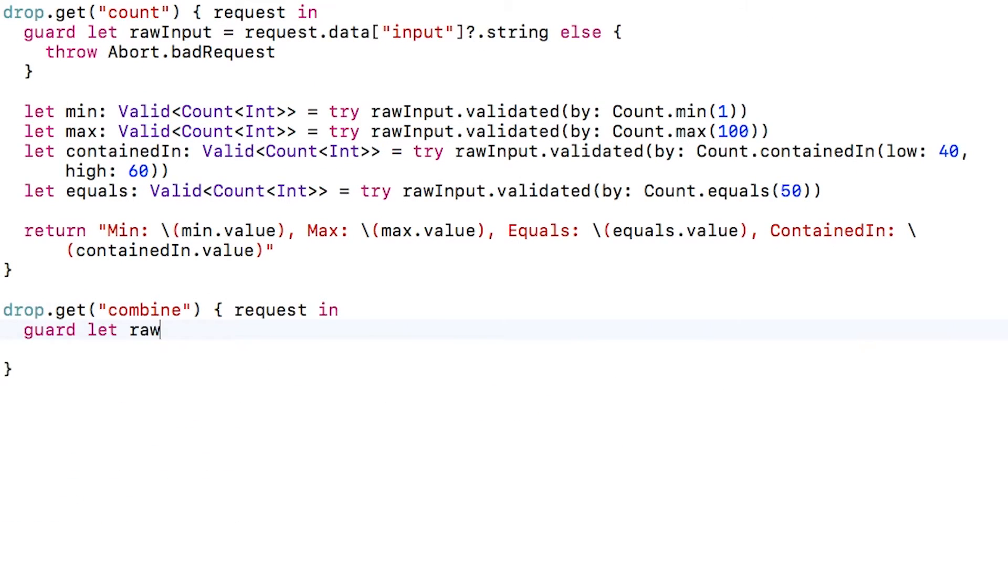
type("Input = request.data[\"input\"]?.string else {")
type("throw Abort.badRequest")
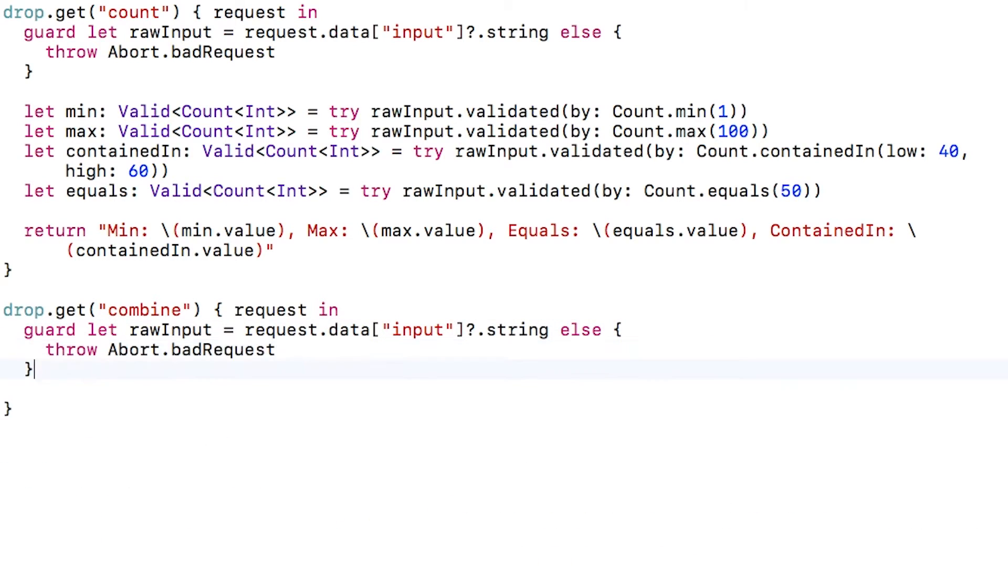
type("let input = try rawInpu")
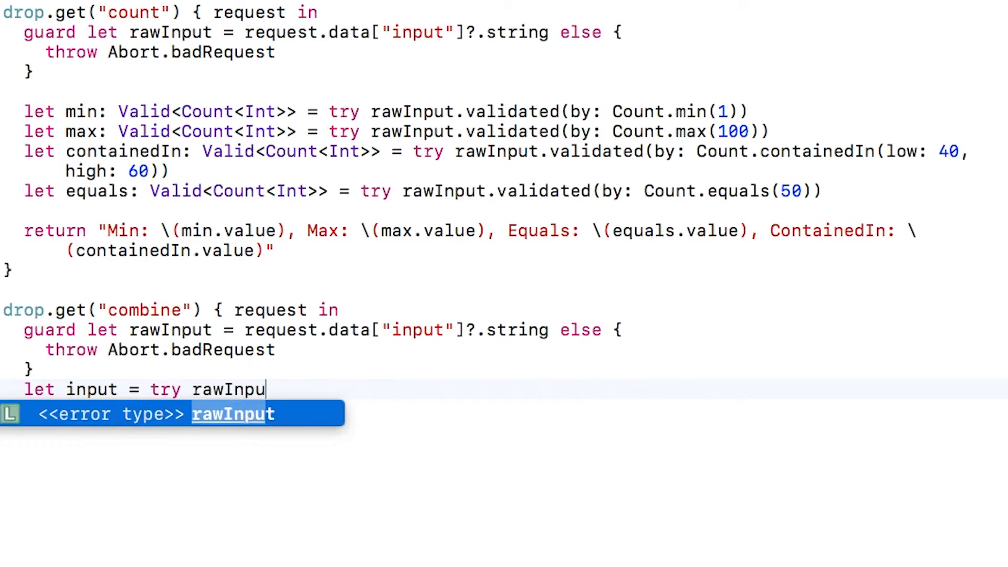
type(".validated(by: Count.min(10")
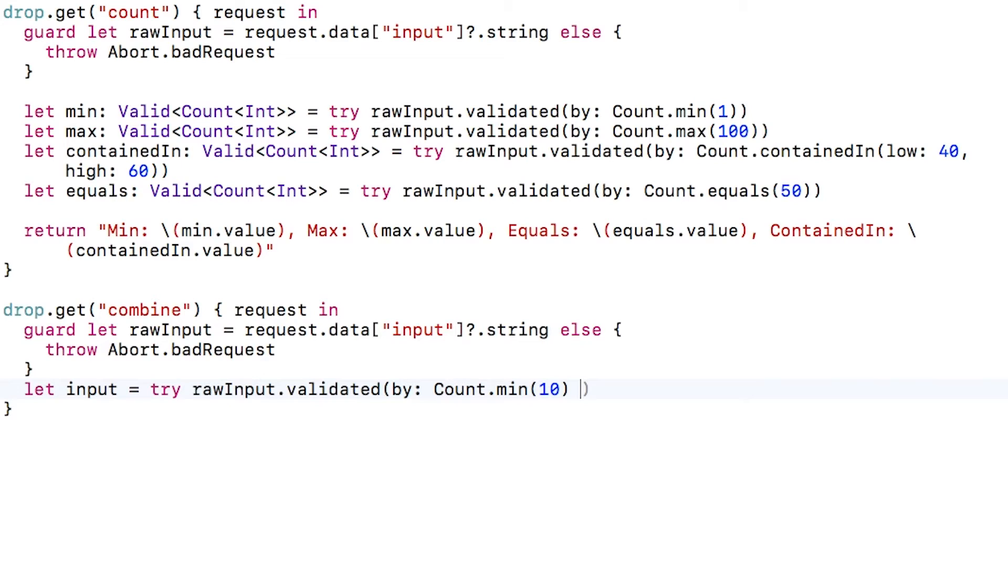
Step: Require Count.min(10) && !OnlyAlphanumeric.self and return "Validated: \(input.value)"
type("&&")
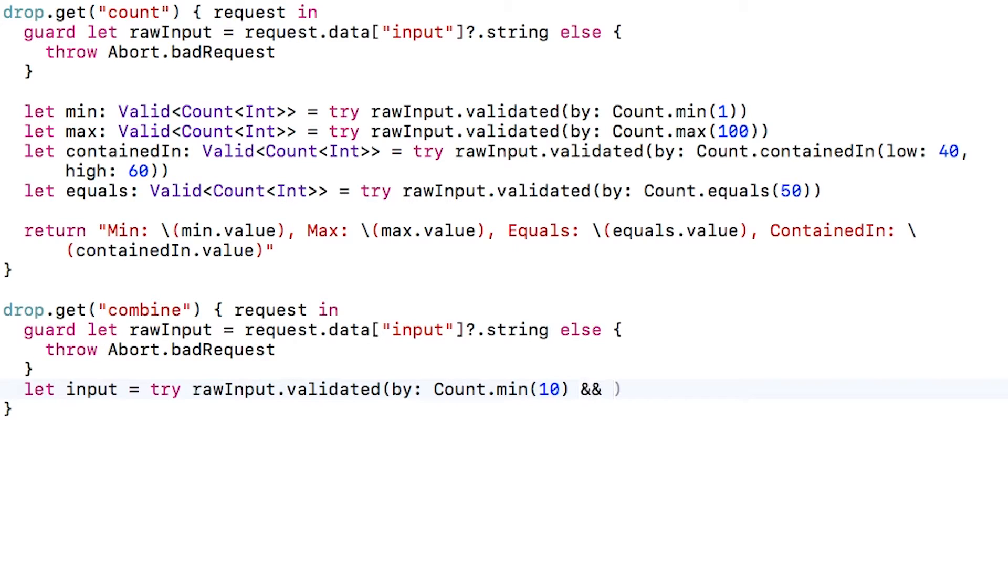
type("!OnlyAl")
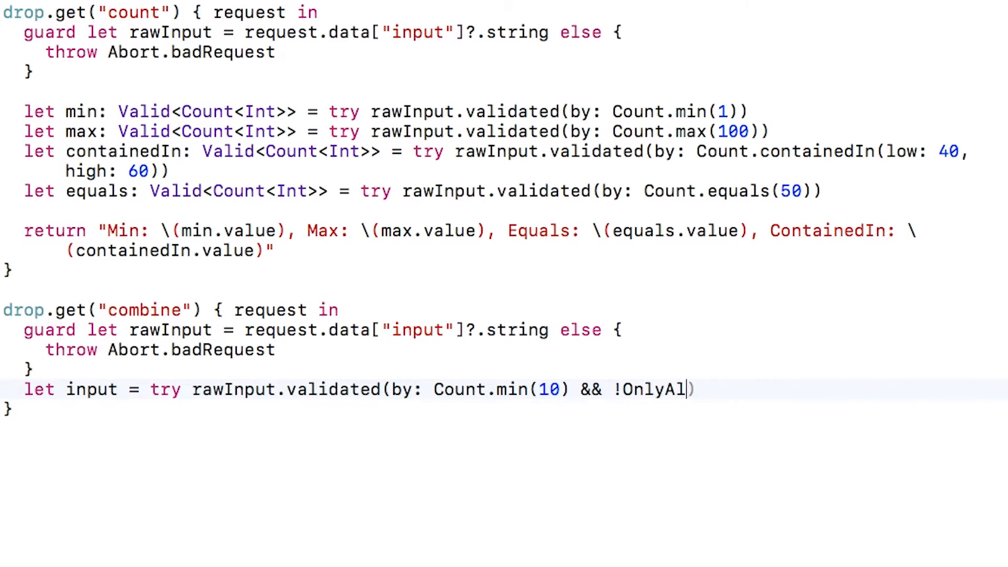
type("phanumeric.self")
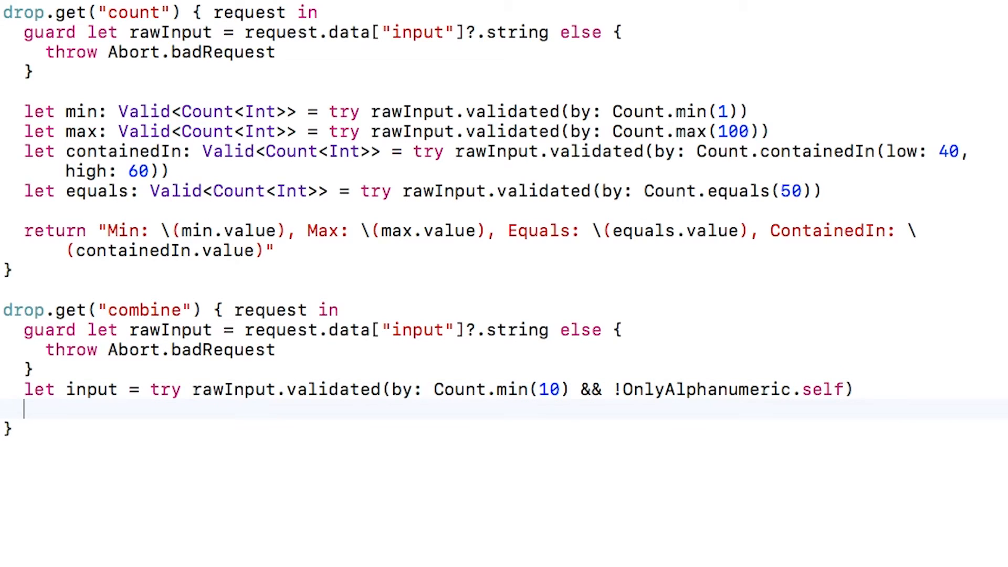
type("return \"")
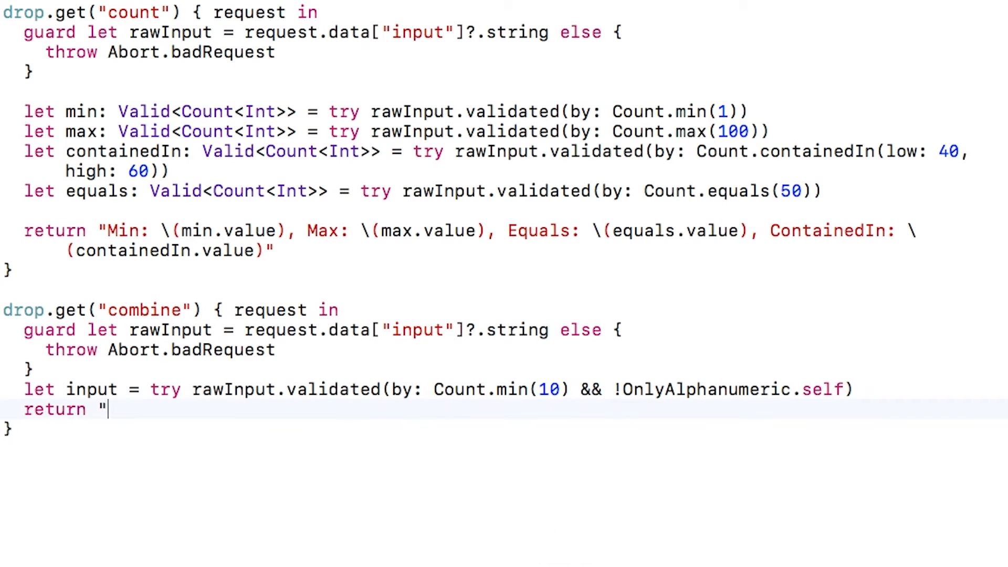
type("Validated: \\")
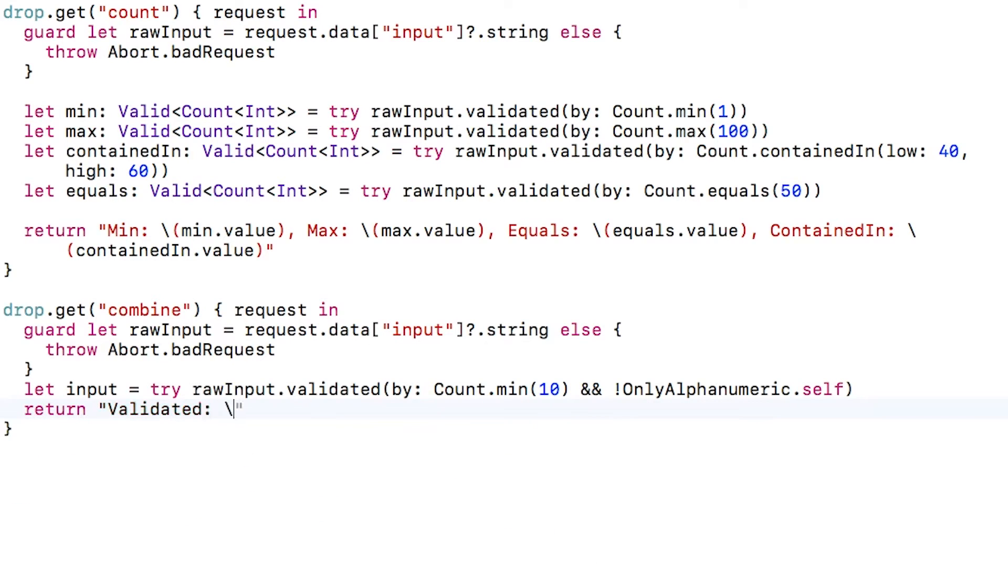
type("(input.value)")
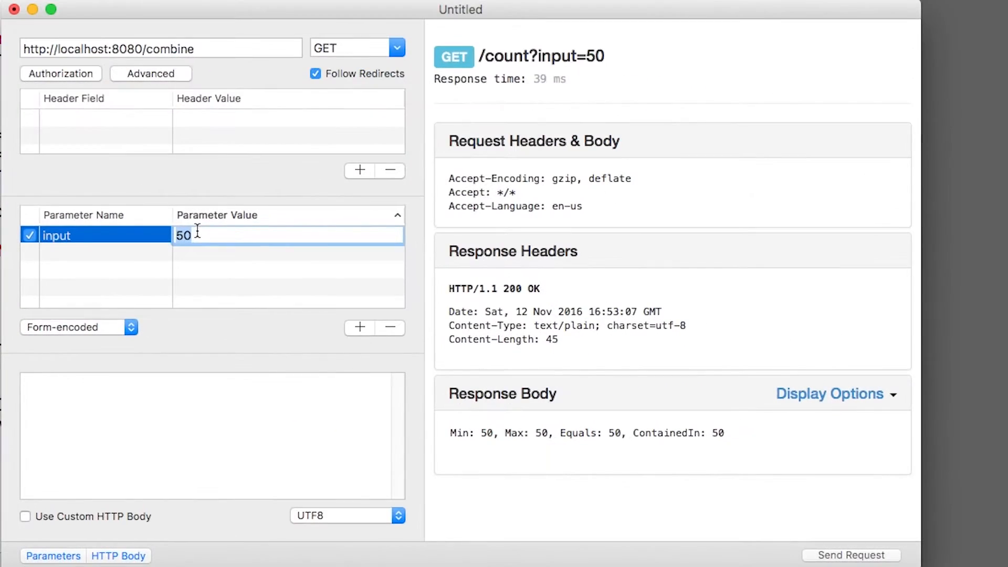
Step: Send /combine with a symbol phrase, with rumplestiltskin, then with rumplestiltskin!@#?$ appended
left_click(850, 555)
type("r")
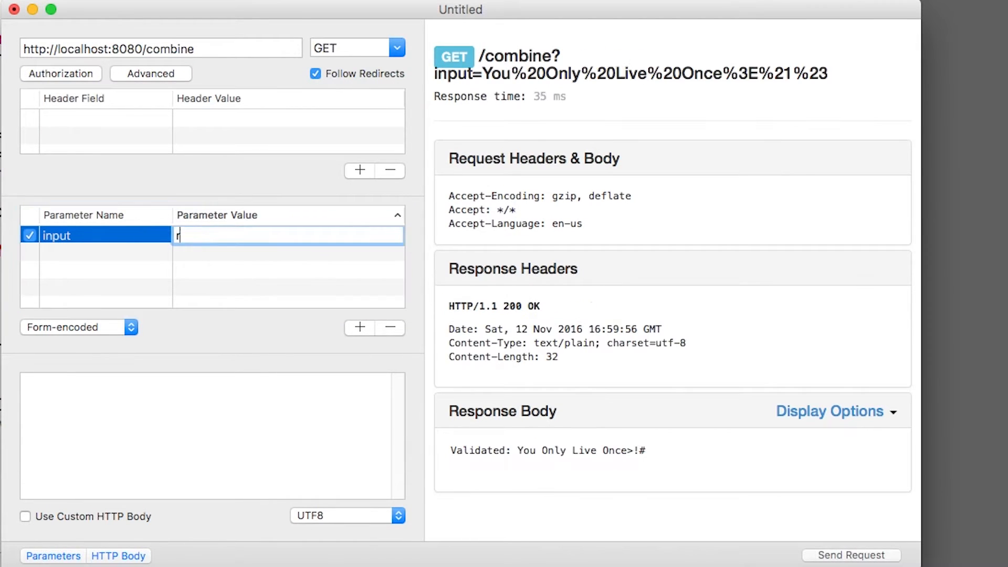
left_click(851, 555)
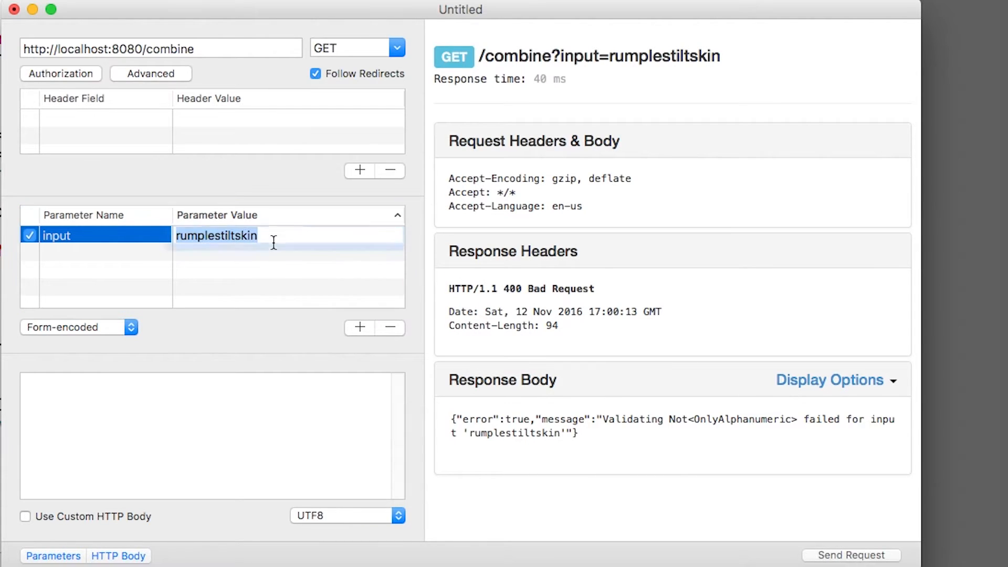
left_click(275, 236)
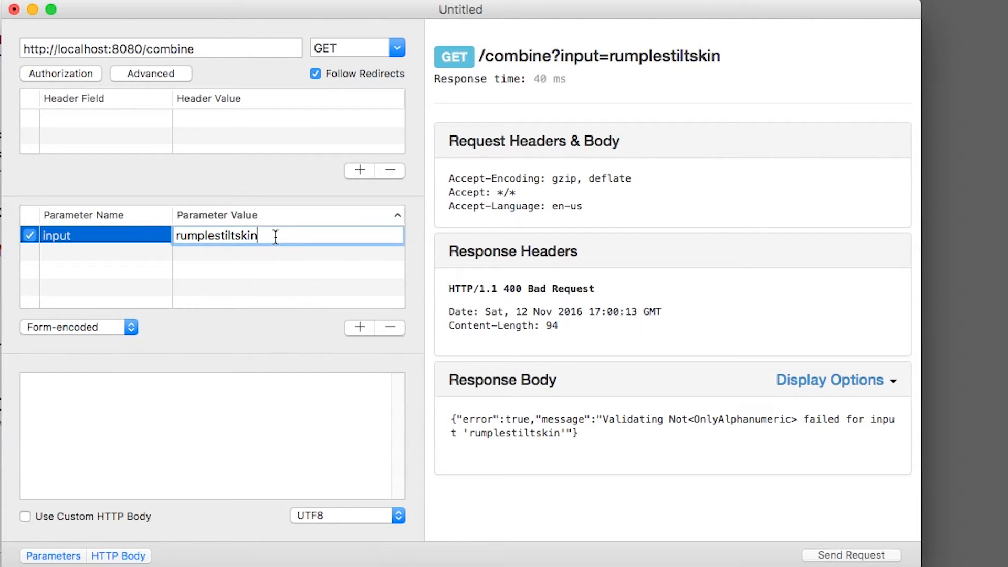
type("!@#?$")
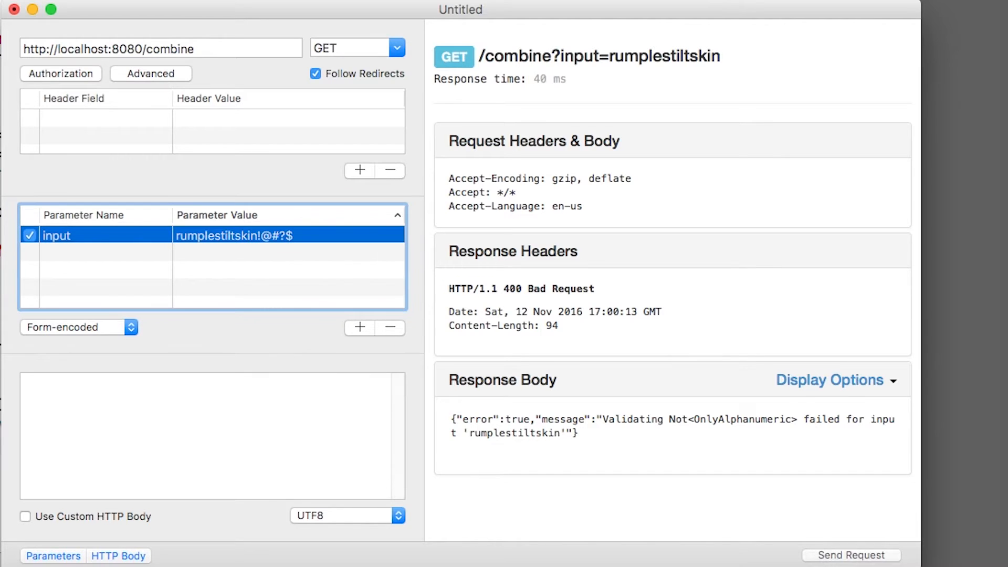
left_click(850, 555)
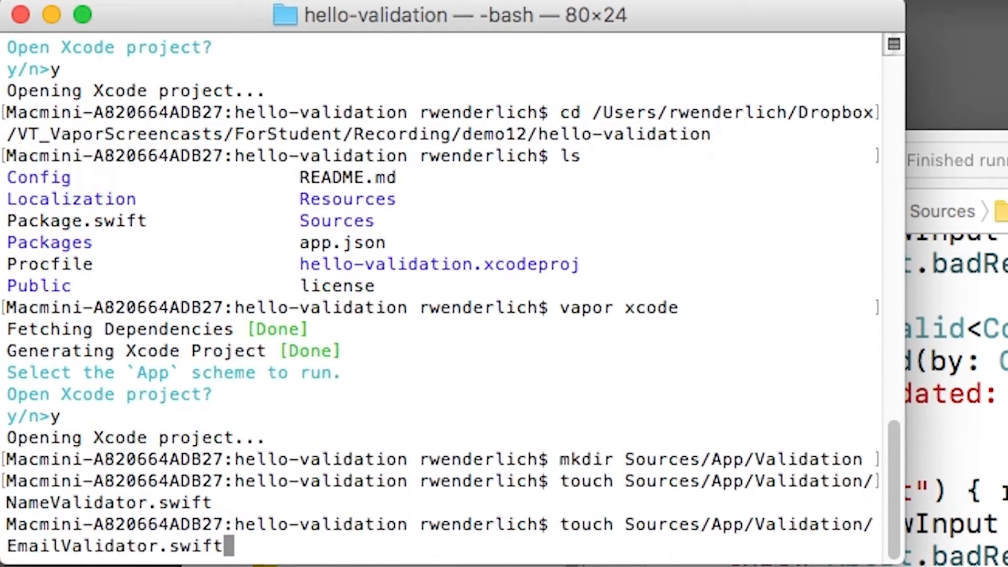
Step: Create the empty Sources/App/Validation/EmailValidator.swift file with touch
key("Return")
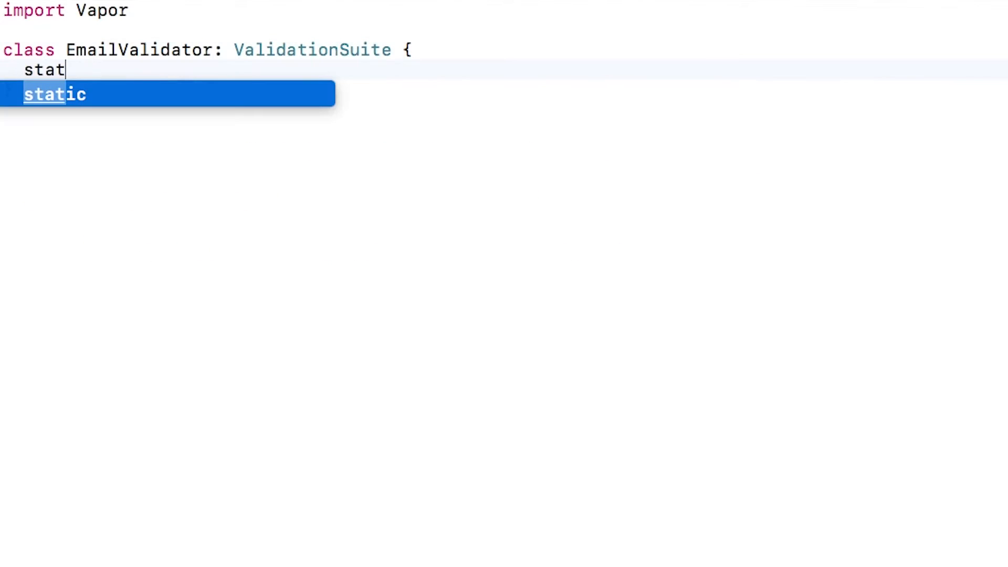
Step: Declare static func validate(input value: String) throws in EmailValidator
type("ic func vali")
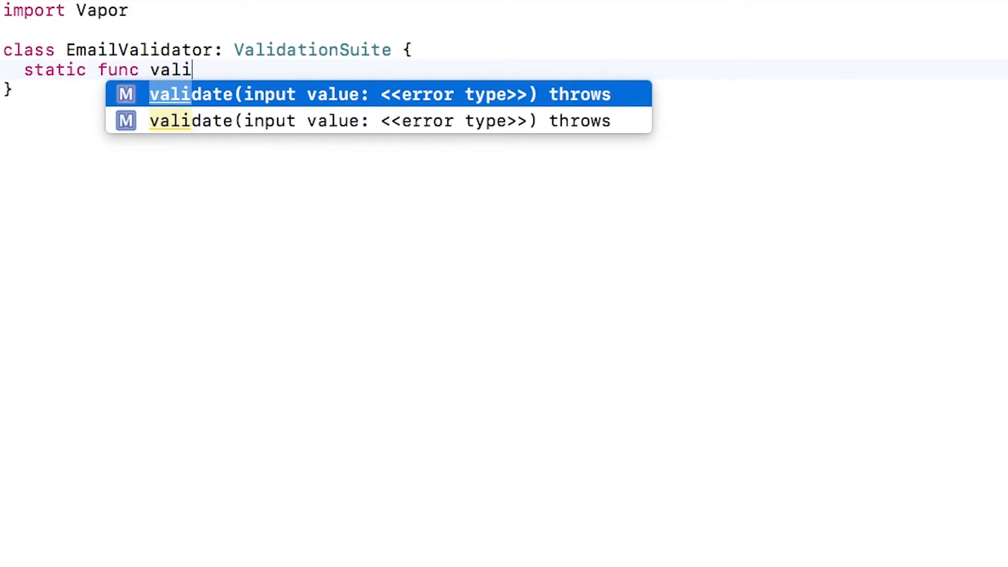
type("d")
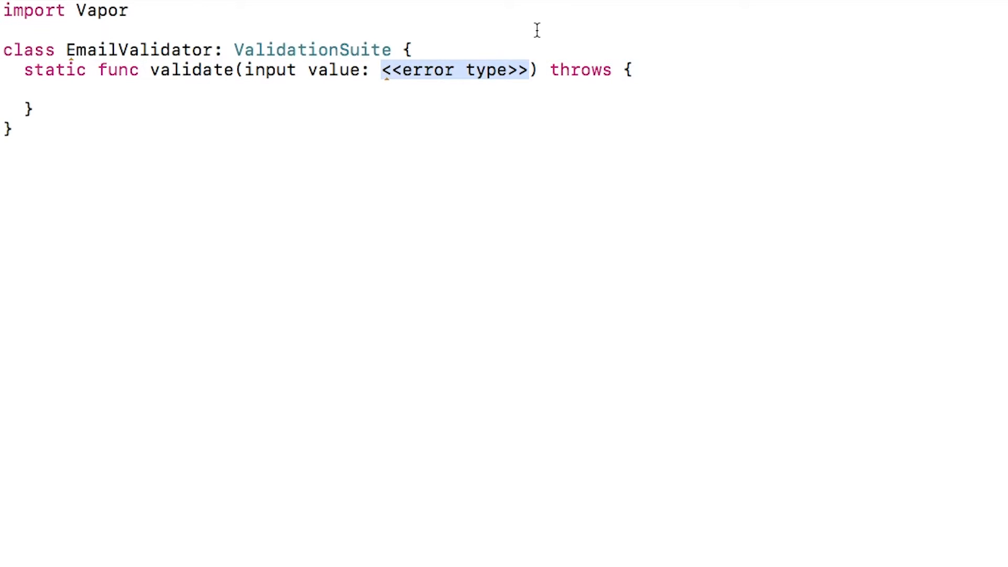
type("Sti")
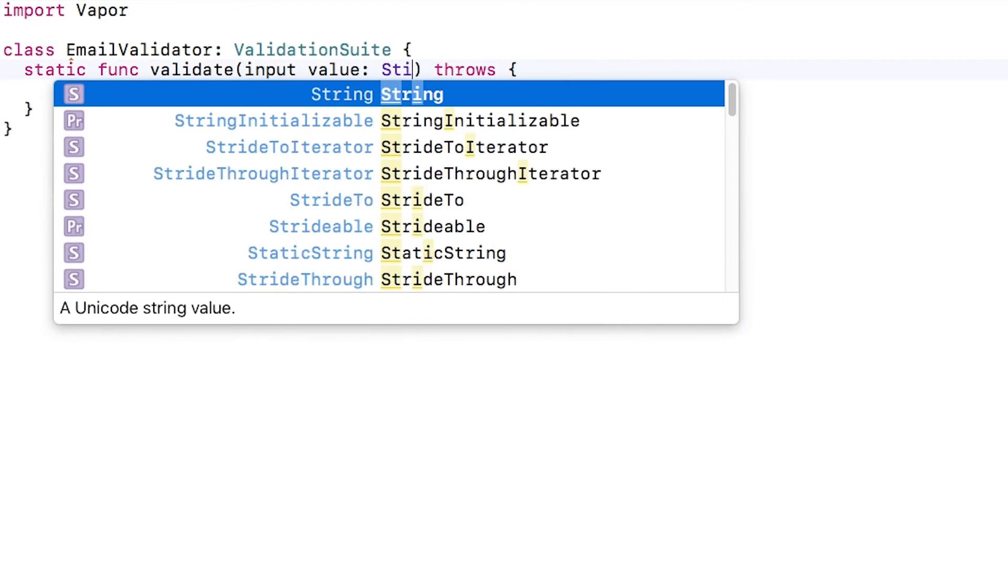
key("Return")
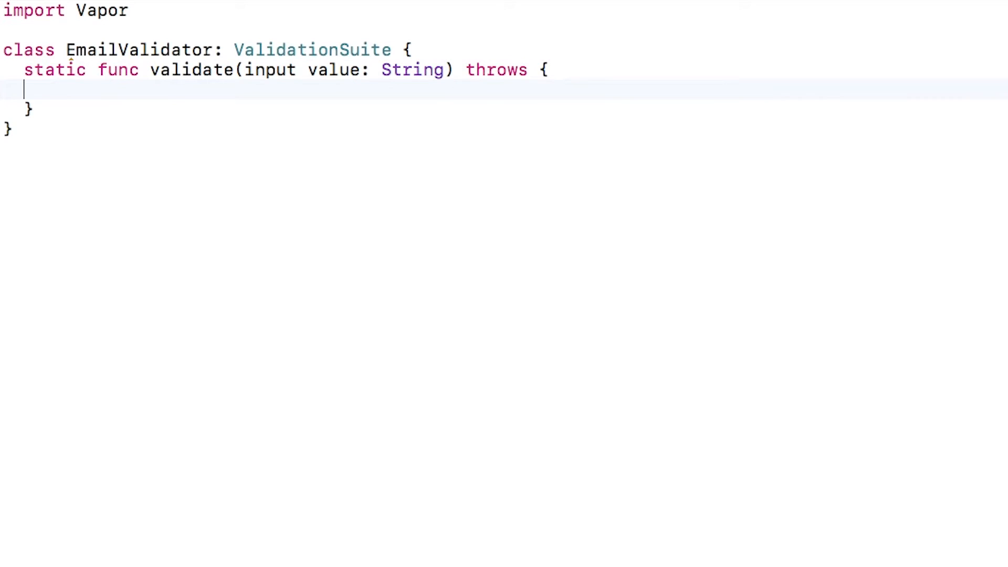
Step: Evaluate Email.self && Count.containedIn(low: 6, high: 64) and validate the input value
type("let eval")
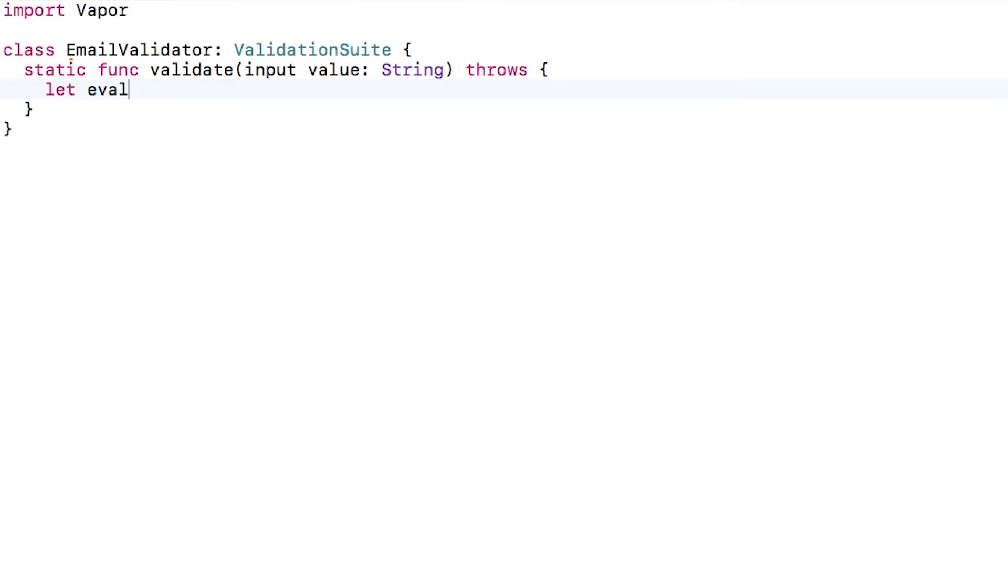
type("uation = Email.self && Count.containedIn(low: 6, high: CountableType.CountType")
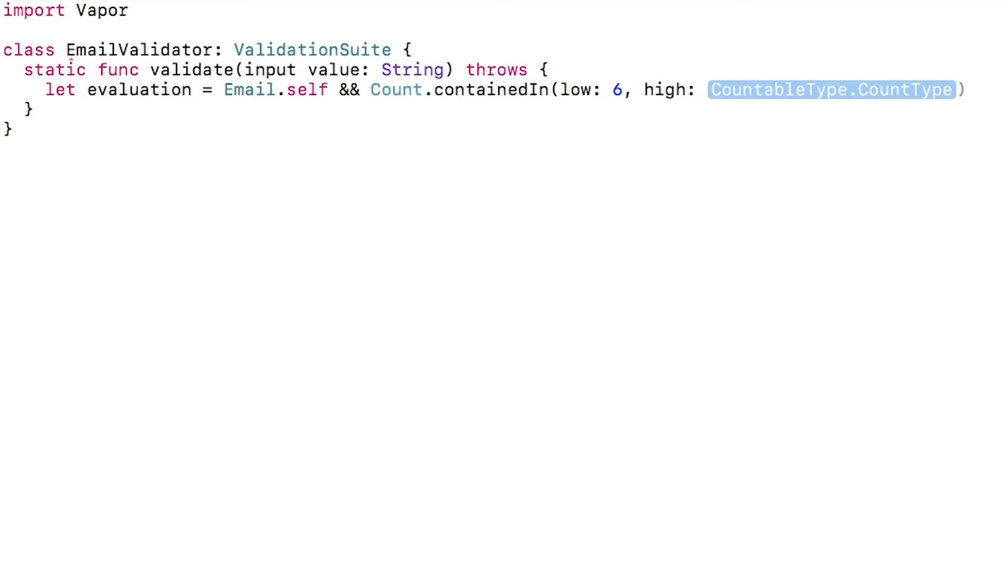
type("64")
type("try e")
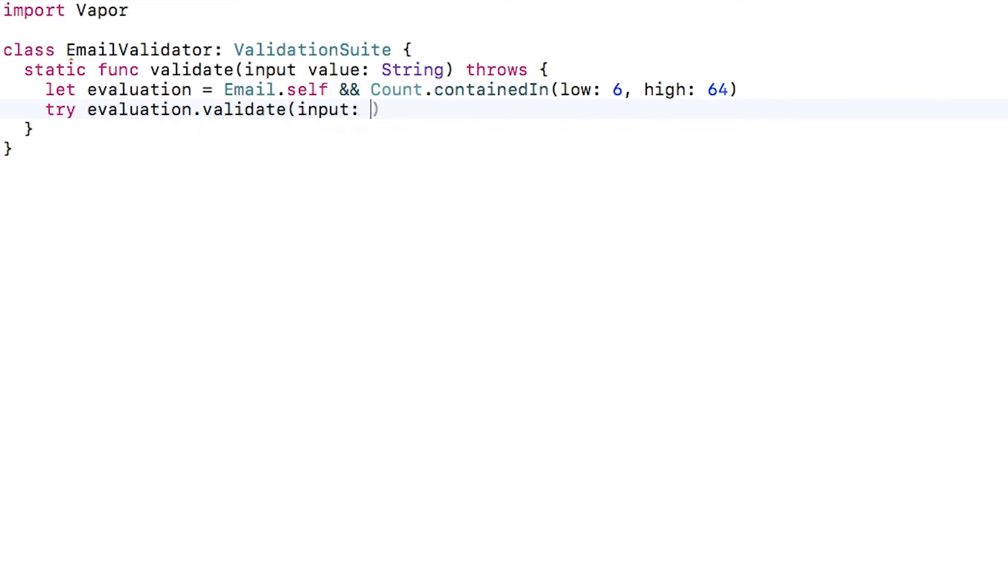
type("value")
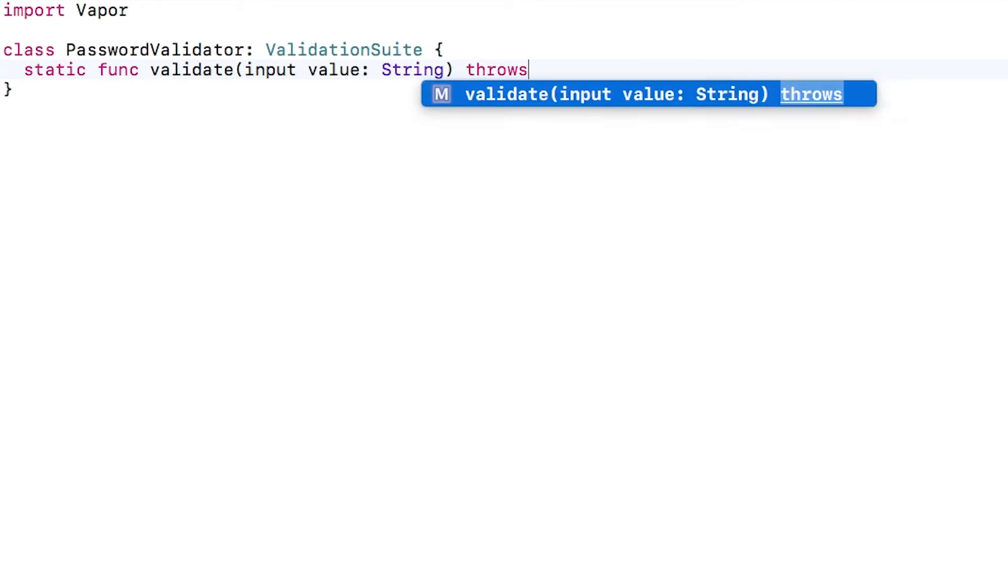
Step: Check value.range(of:) against a (?=.*[0-9])(?=.*[A-Z]) regex with .regularExpression options
type("{")
type("let range = value.range(of: \"^")
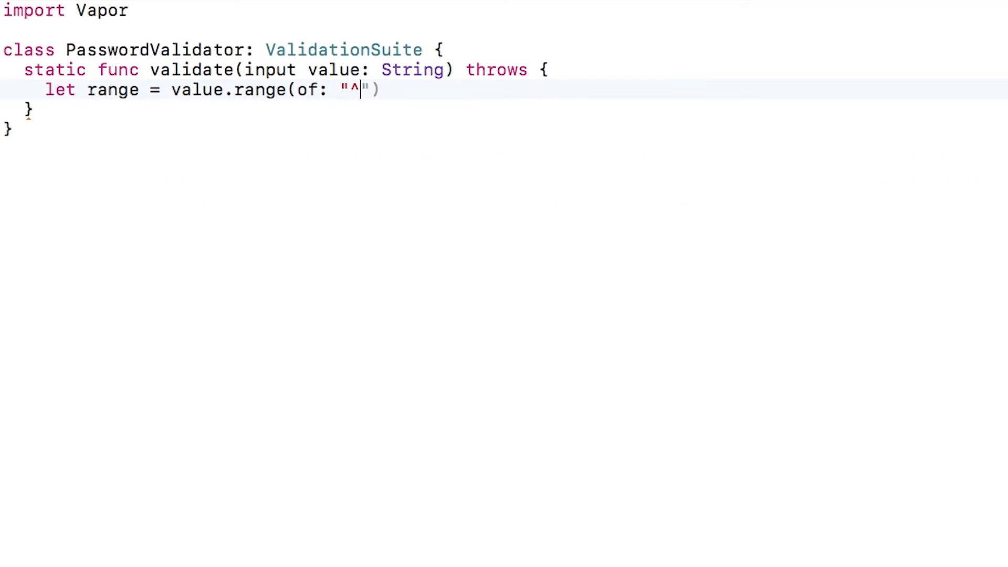
type("(?=")
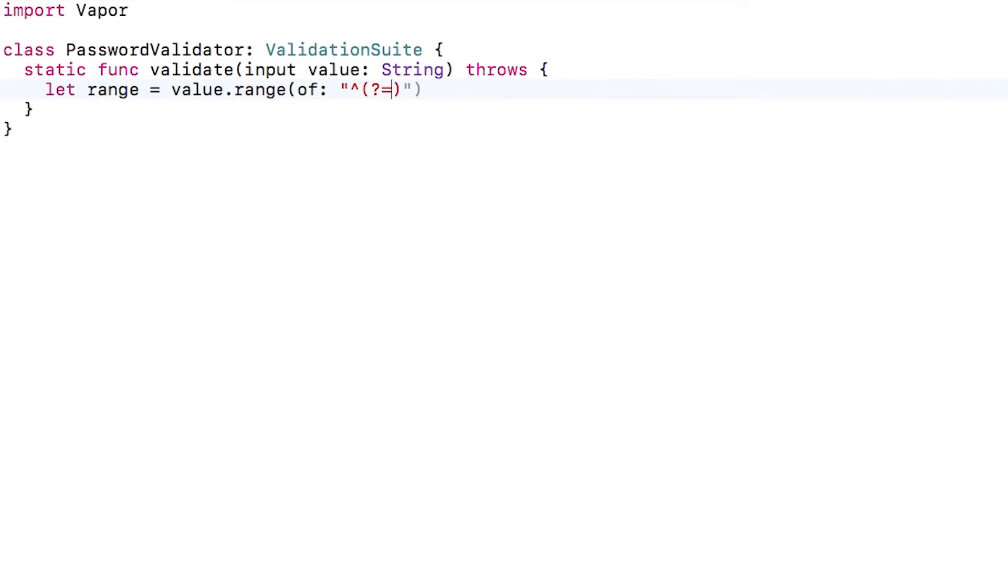
type(".*[0-9])")
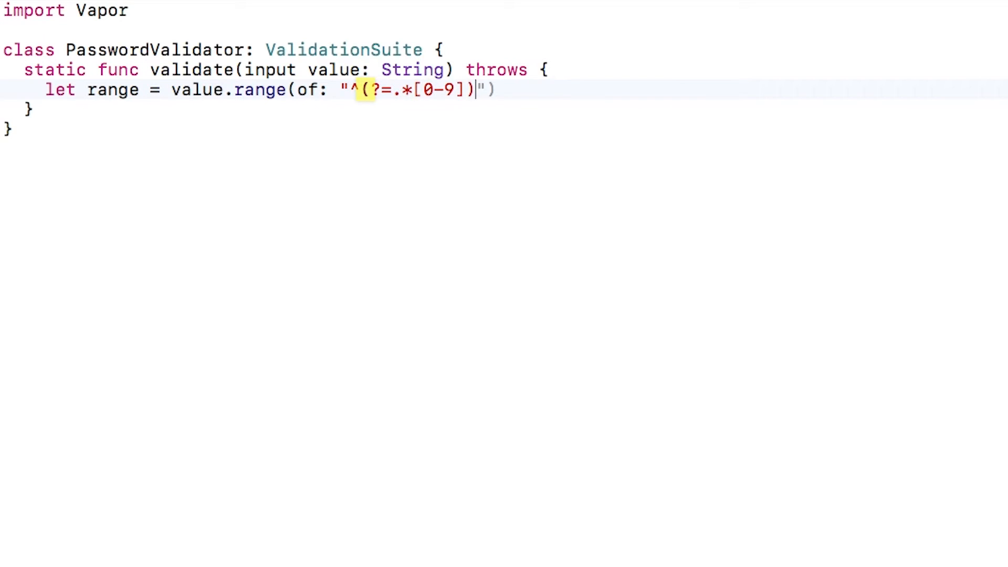
type("(?=.*[A-Z")
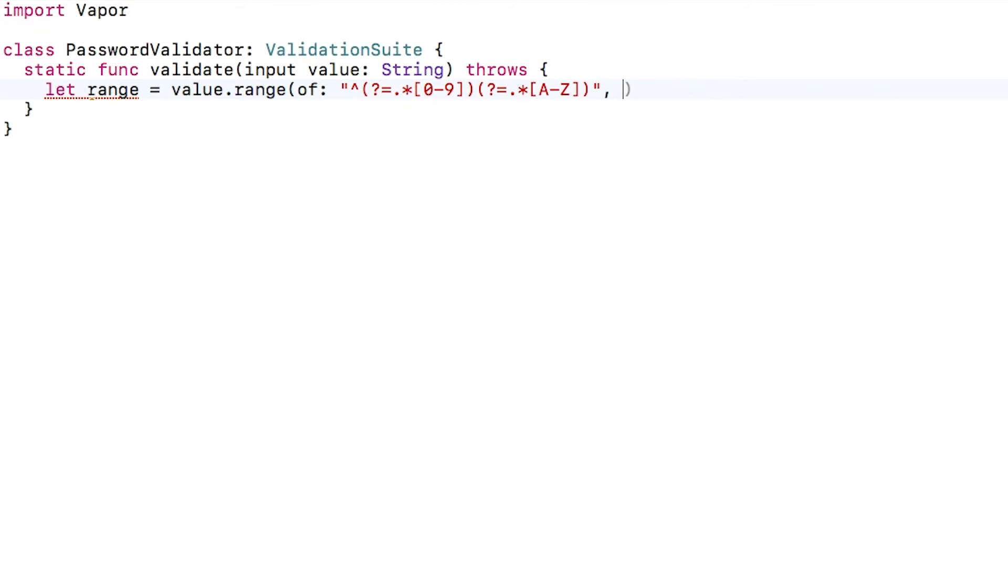
type("options: .regularExpression")
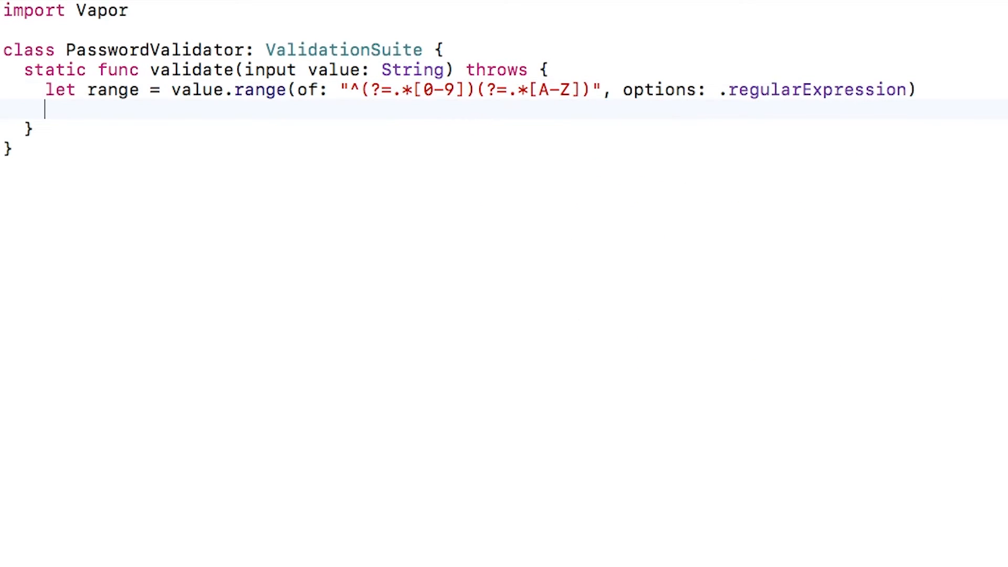
Step: Guard let _ = range else throw error(with: value) when the password pattern fails
type("guard let")
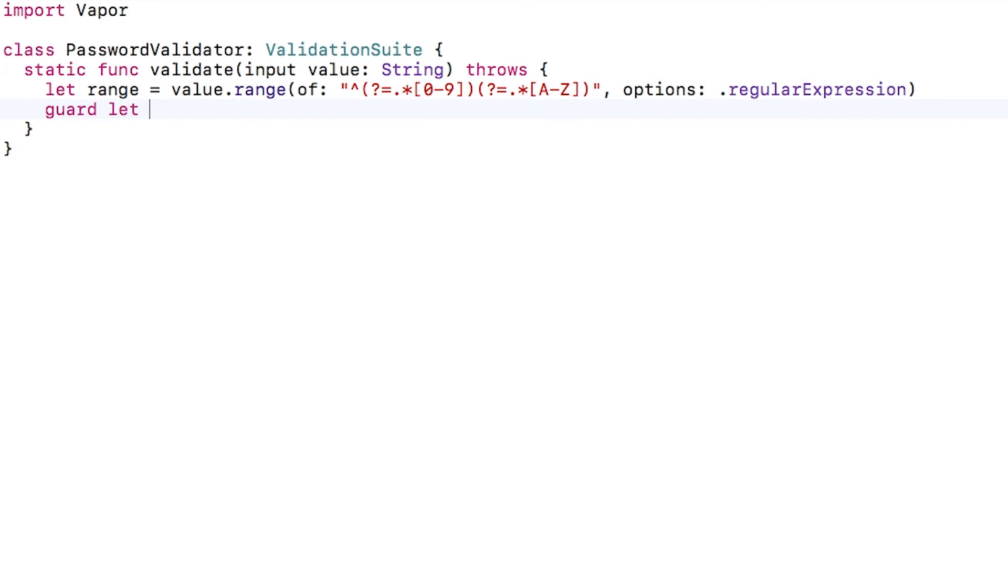
type("_ = range else {")
type("throw error(with: )")
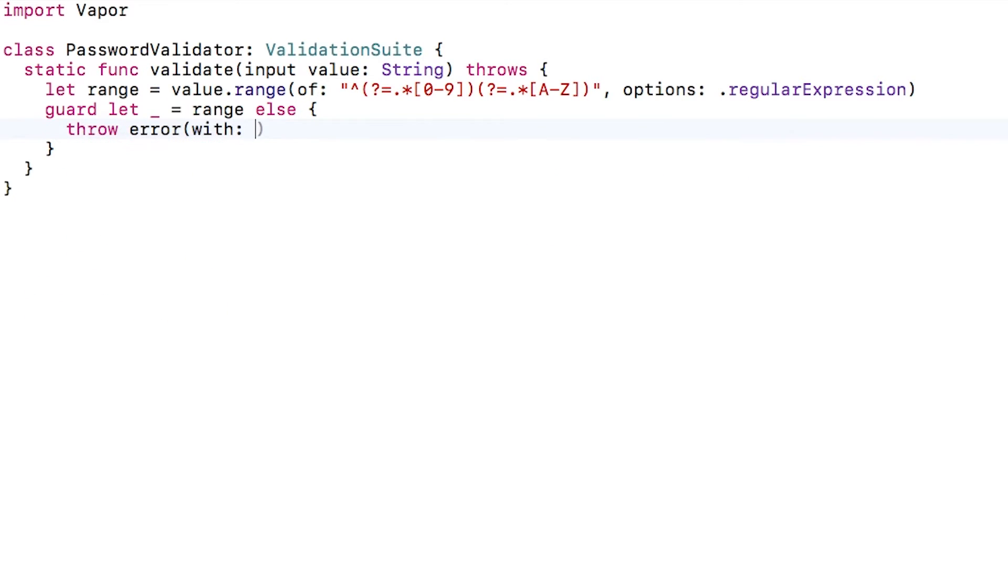
left_click(86, 459)
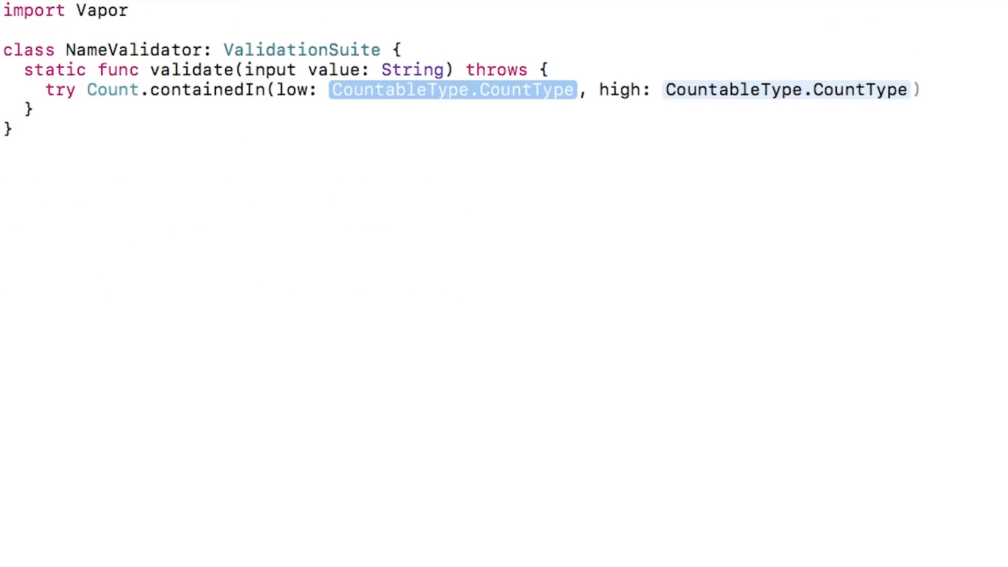
Step: Validate Count.containedIn(low: 3, high: 64) and a "^[a-z ,.'-]+" letters-and-spaces regex
type("3, high: 64).validate(input: v")
type("let range = value.range(of: ")
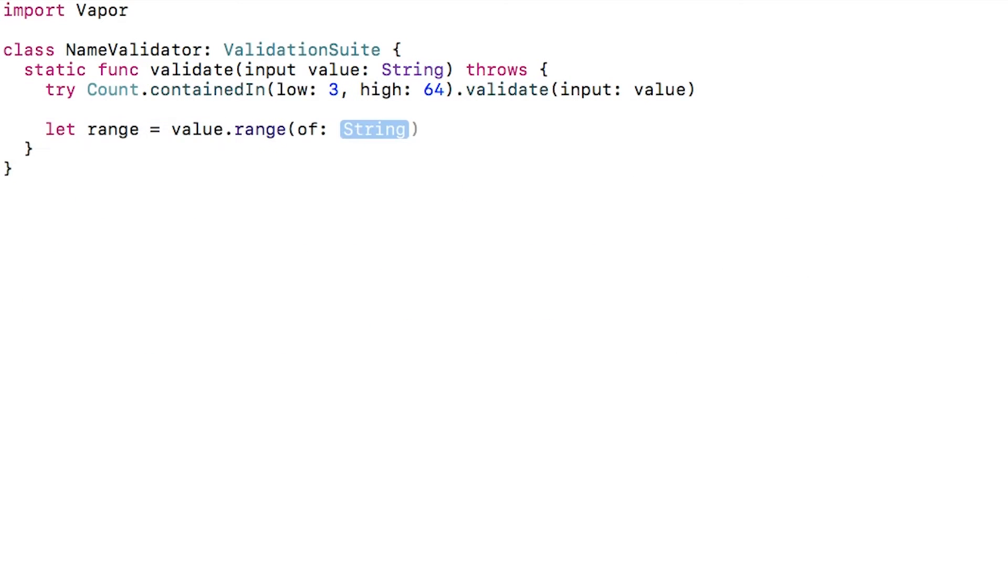
type("\"^[a-z \"")
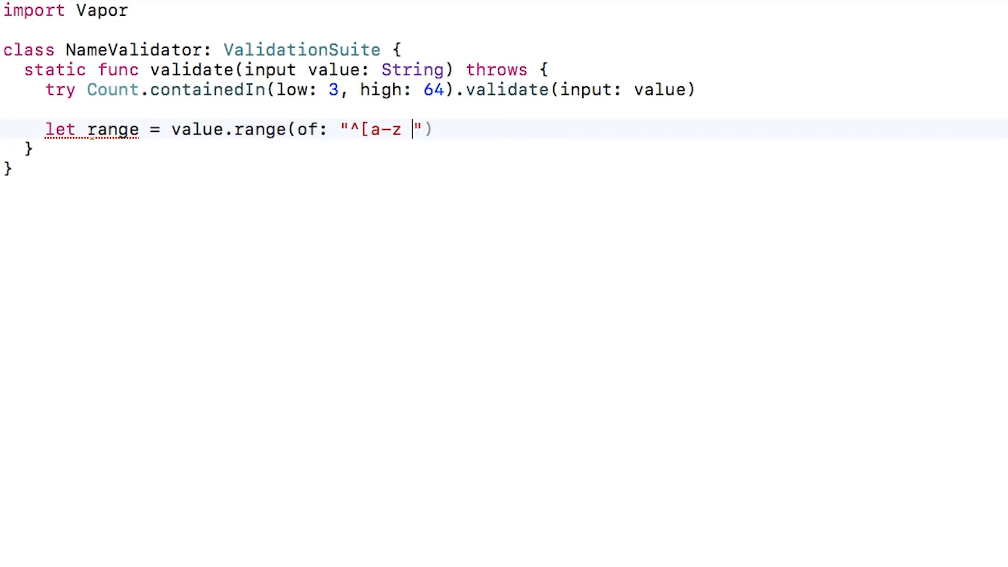
type(",.'-]+")
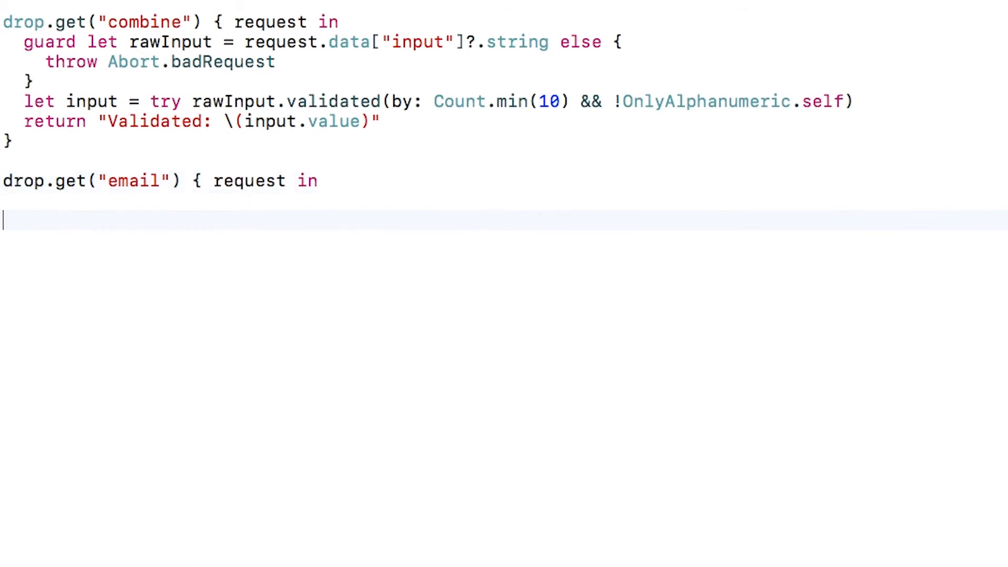
Step: Declare let input: Valid<EmailValidator> = try request.data["input"].validated() in the email route
type("let input: Valid<Email")
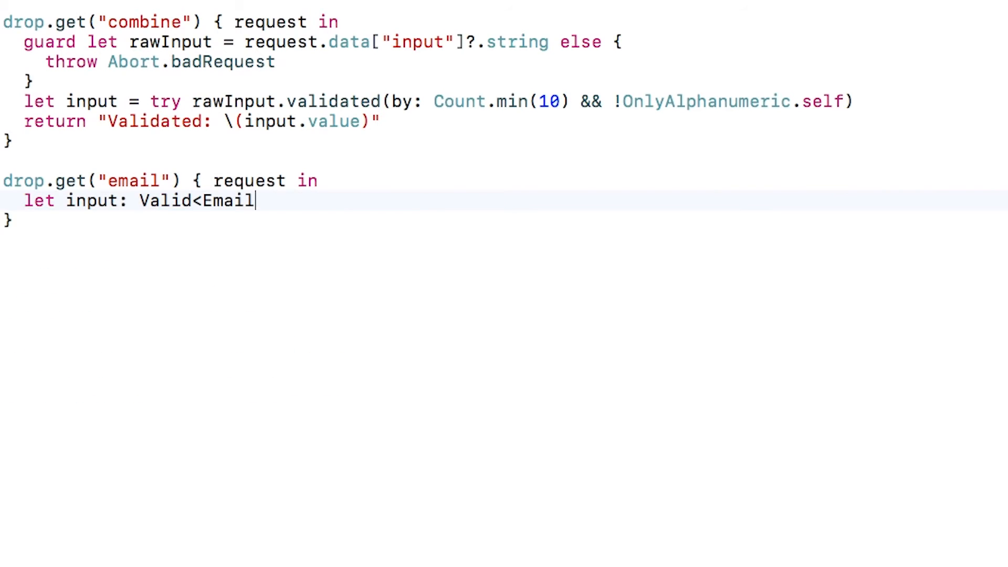
type("Validator> = try request.data[")
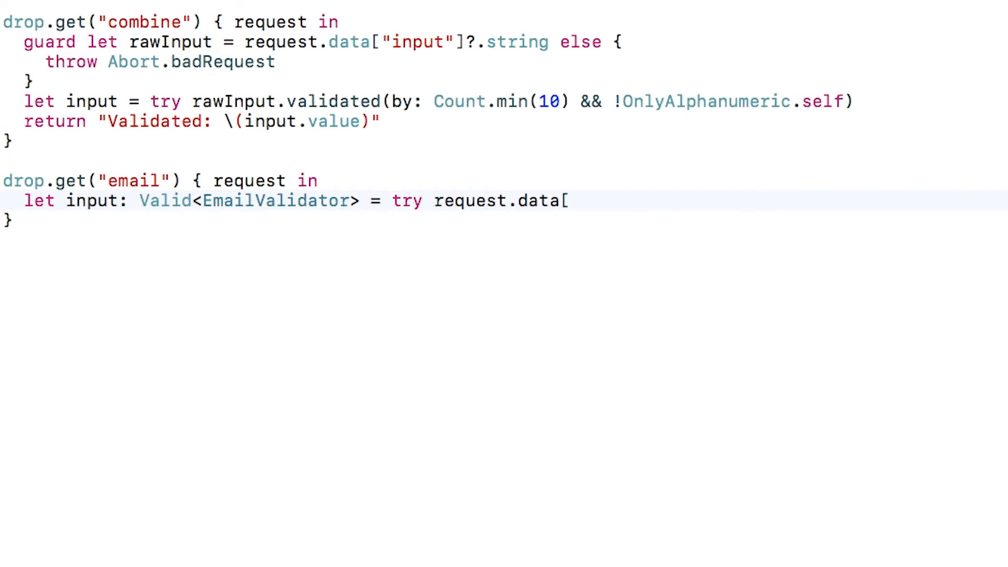
type("\"input\"].vali")
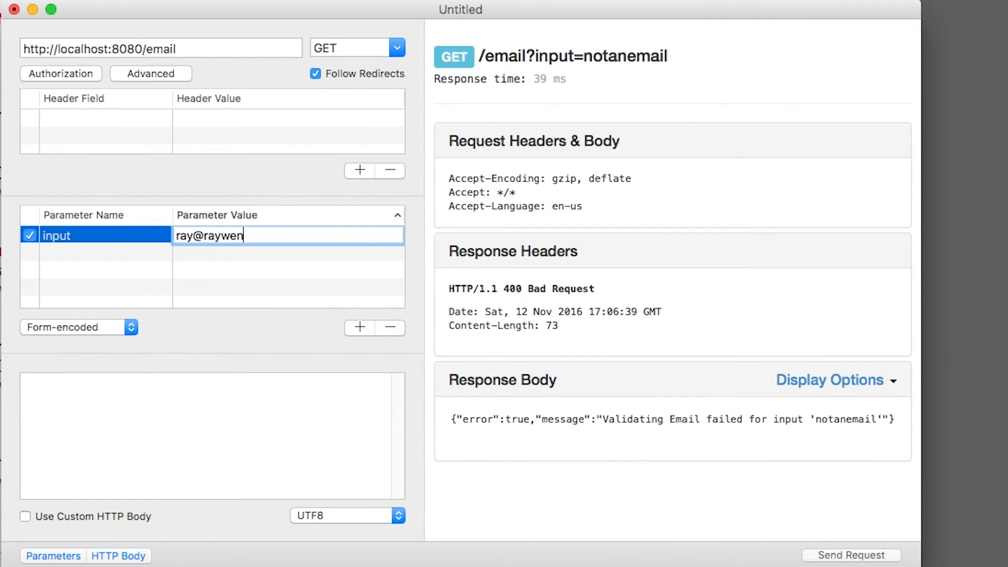
Step: Send /email with a real address for 200 OK, then test password and name values like Test
left_click(850, 555)
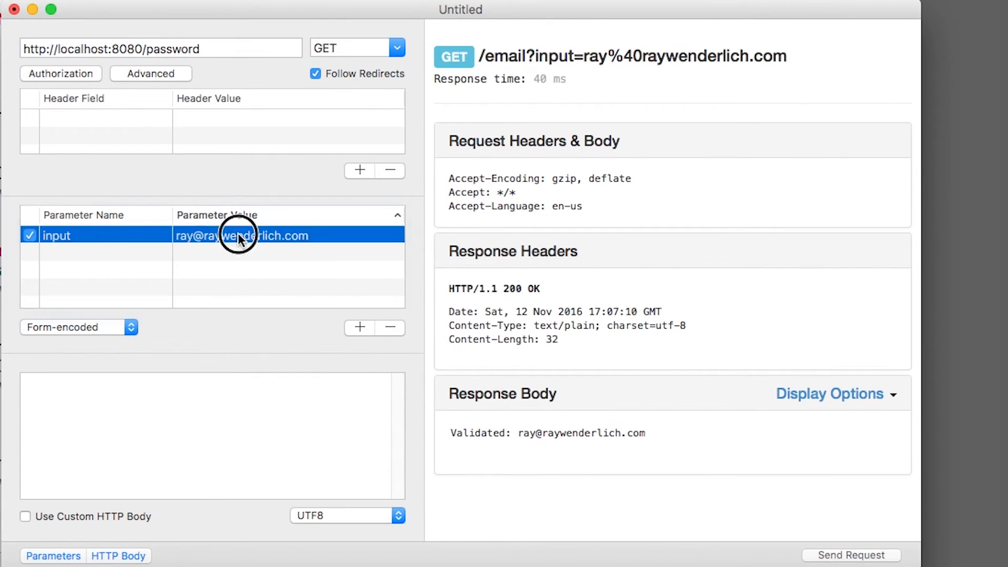
type("Test")
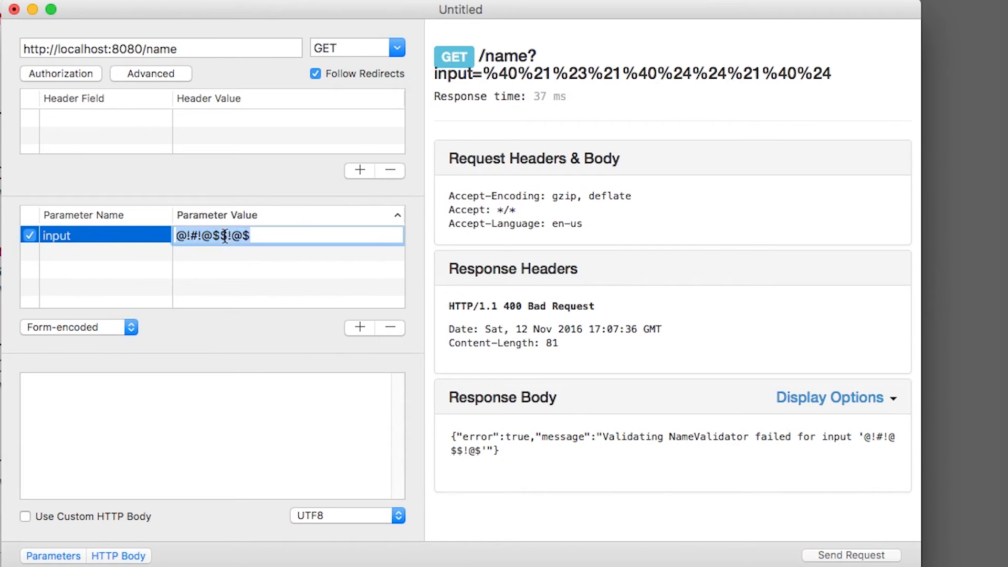
left_click(851, 555)
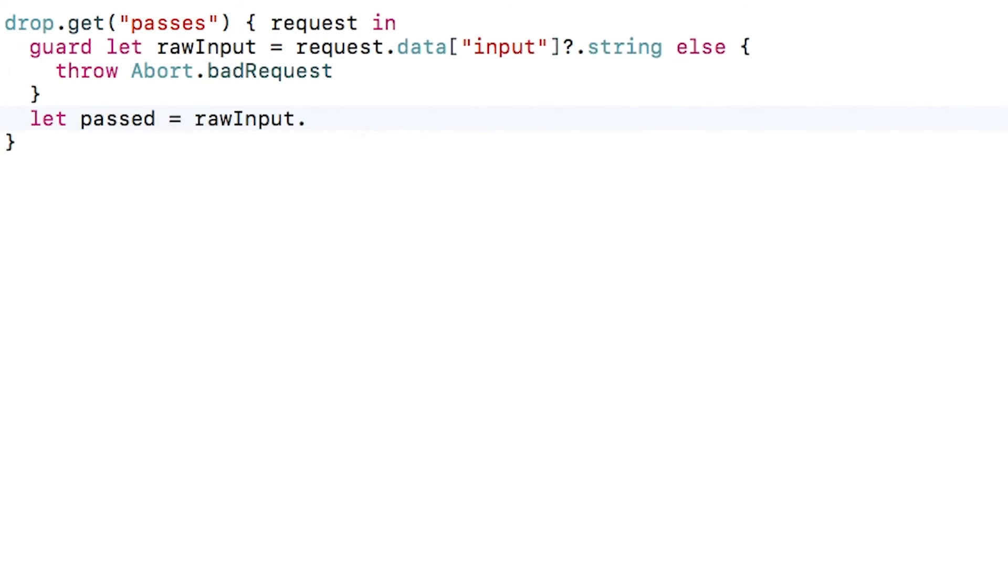
Step: Set passed = rawInput.passes(PasswordValidator.self) and return "Passes: \(passed)"
type("passes(PasswordValidator.self)")
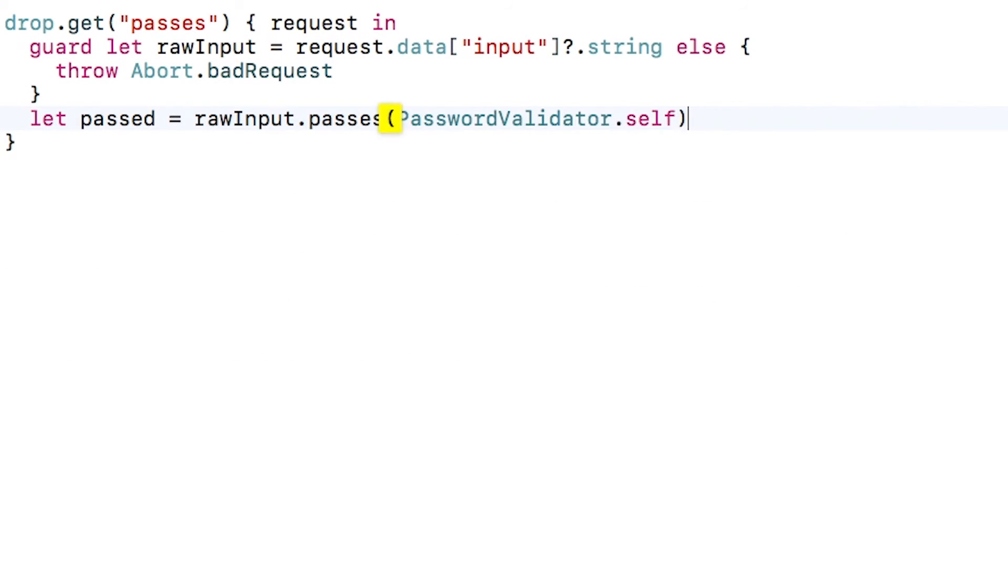
type("return \"Pas\"")
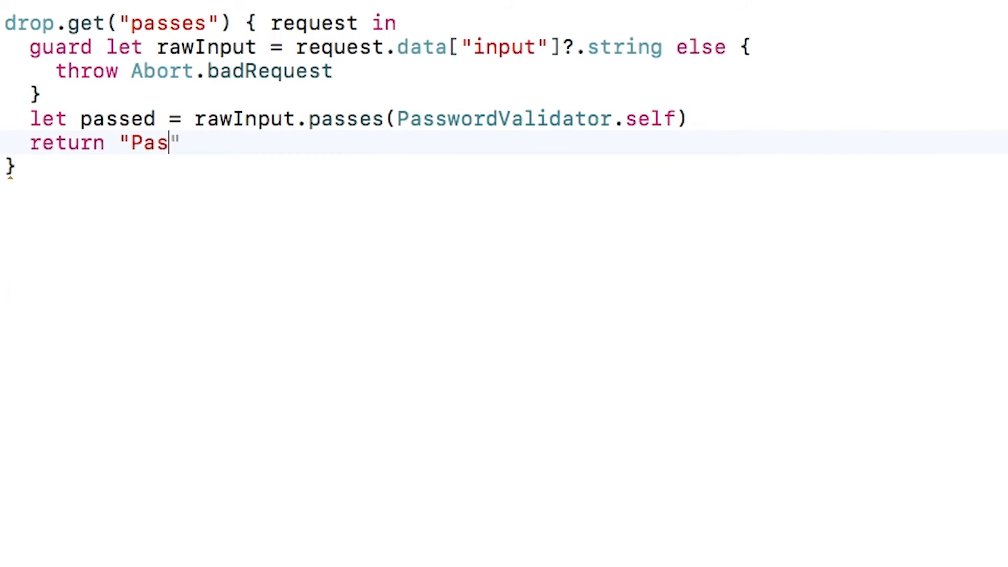
type("ses: \\(pas")
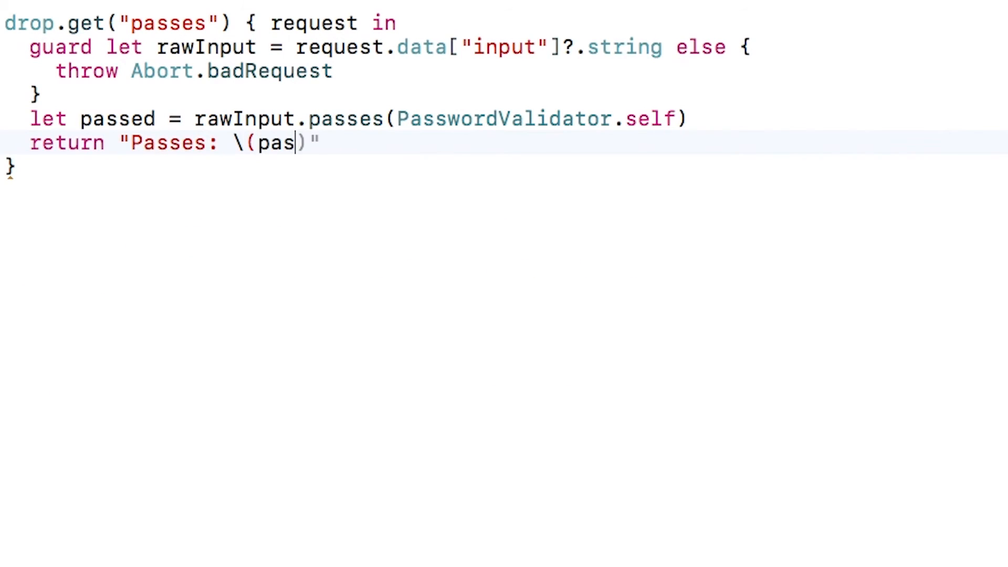
type("sed)\"")
type("drop.get(\"tested\") { request in")
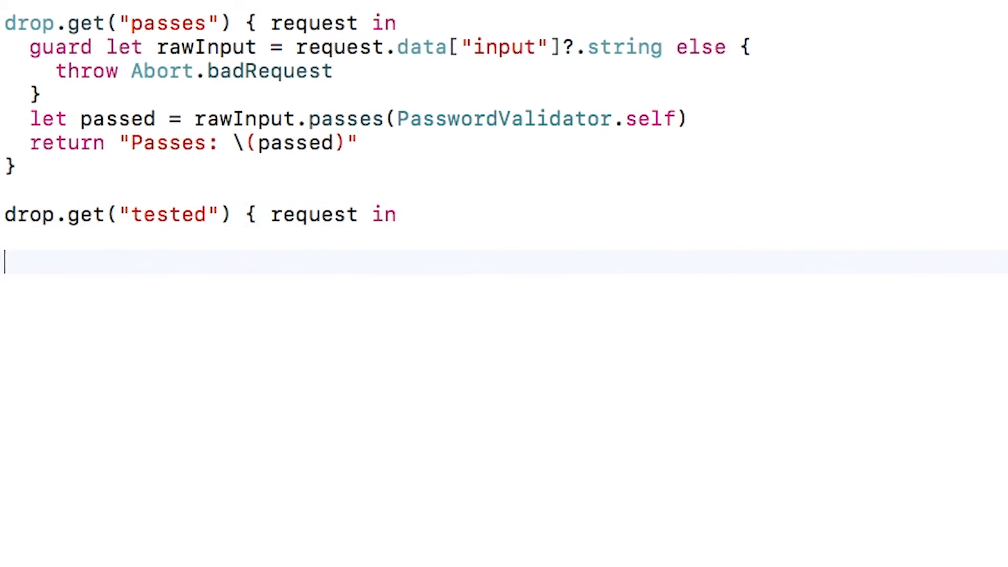
Step: Close the rawInput guard and set tested = try rawInput.tested(by: PasswordValidator.self)
type("}")
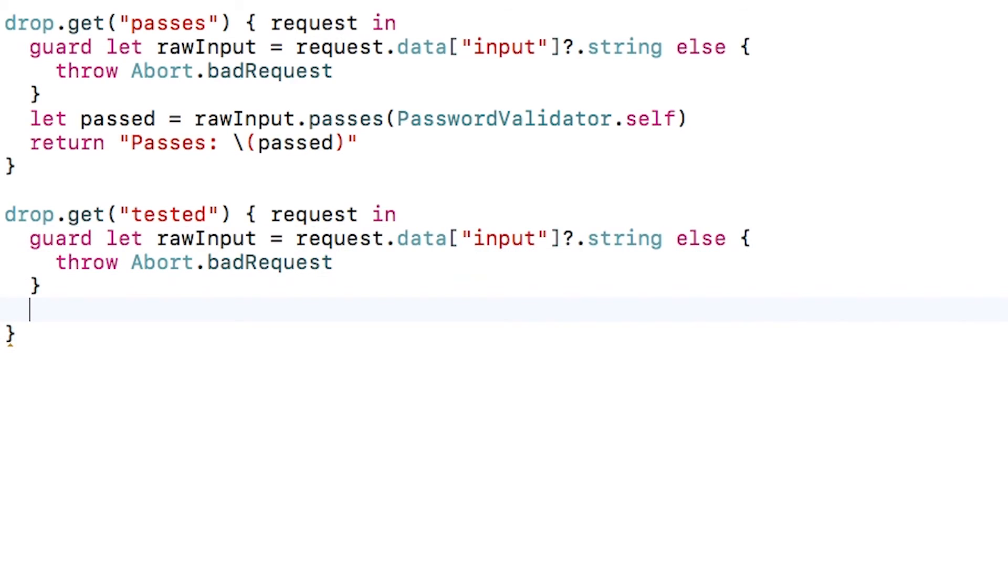
type("let tested = try")
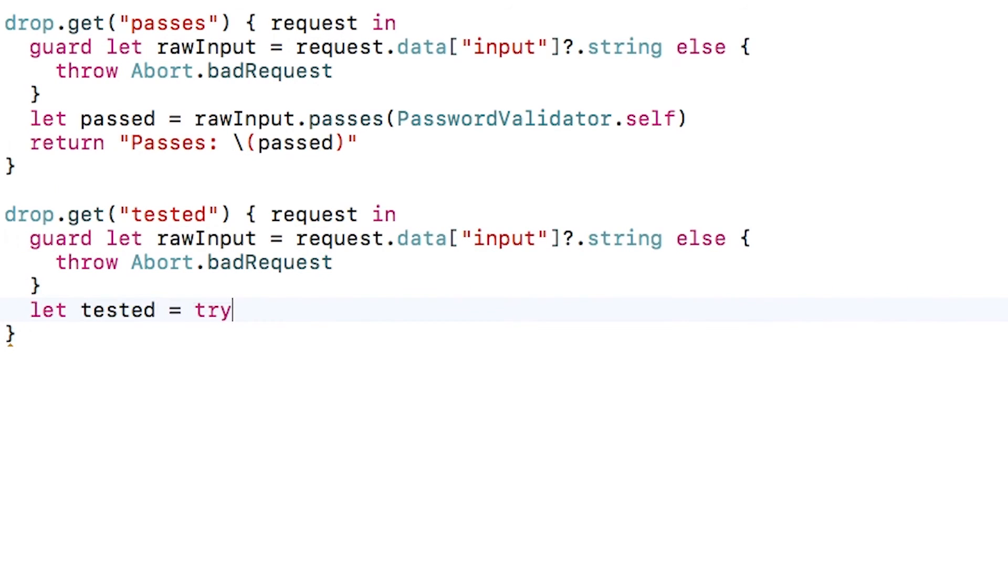
type("rawInput.t")
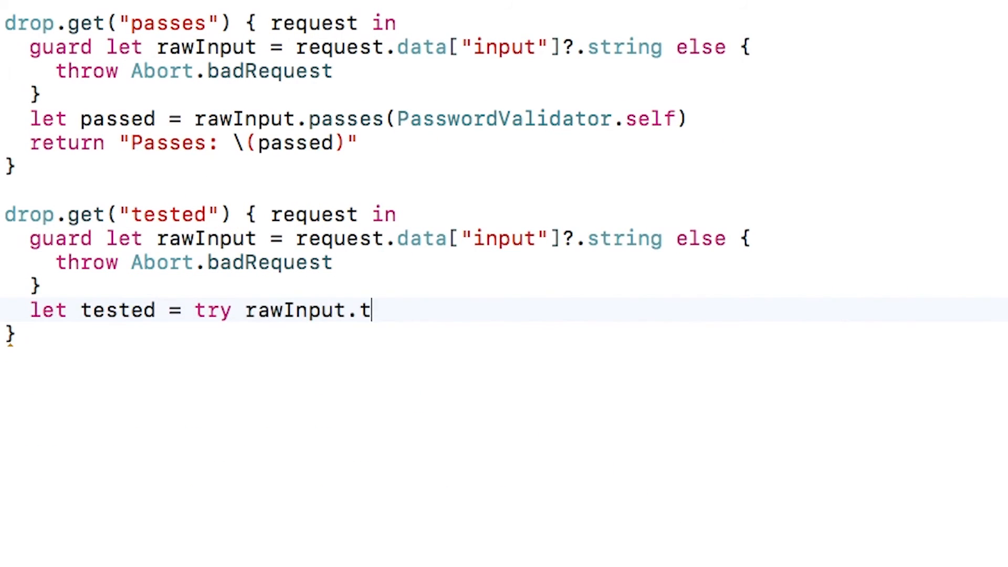
type("ested(by: P)")
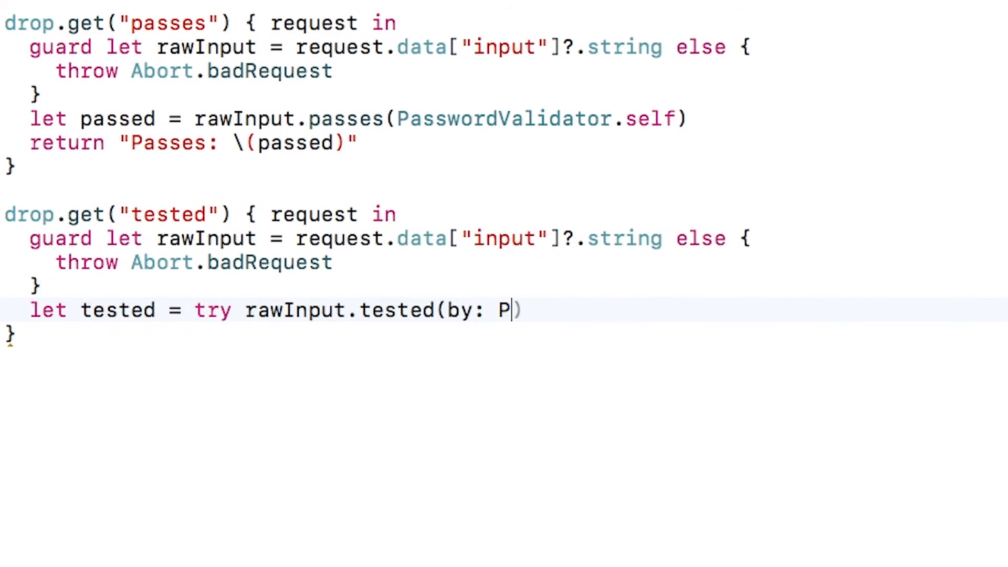
type("asswordValidator.self")
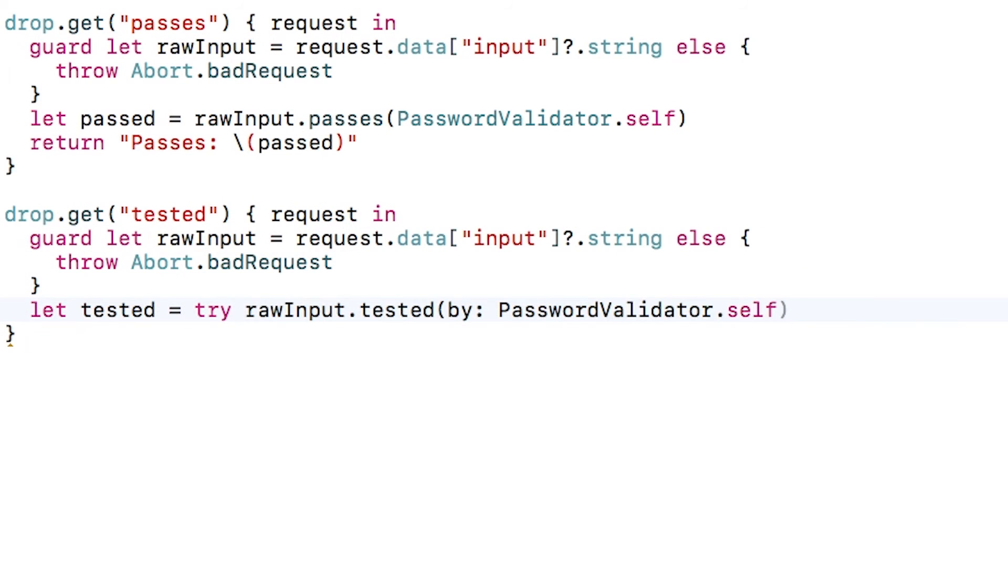
Step: Return "Tested: \(tested)" from the tested route
type("return \"T\"")
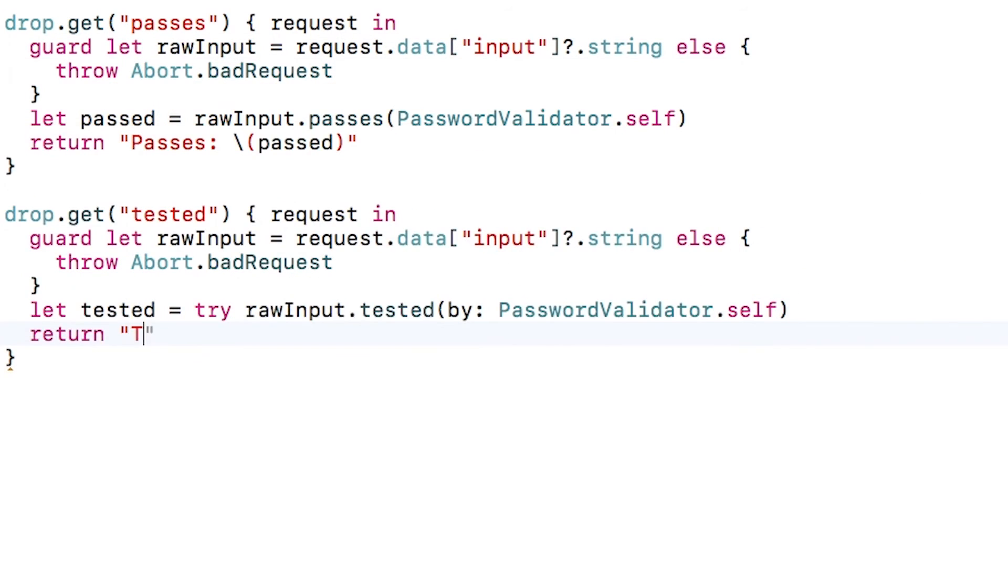
type("ested: \\")
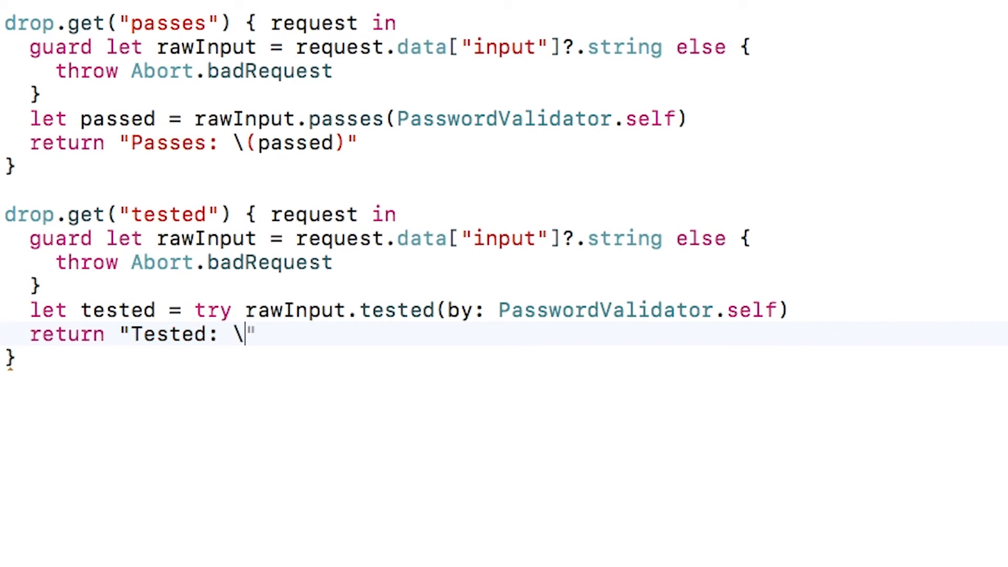
type("(tested)")
type("http://localhost:8080/pass")
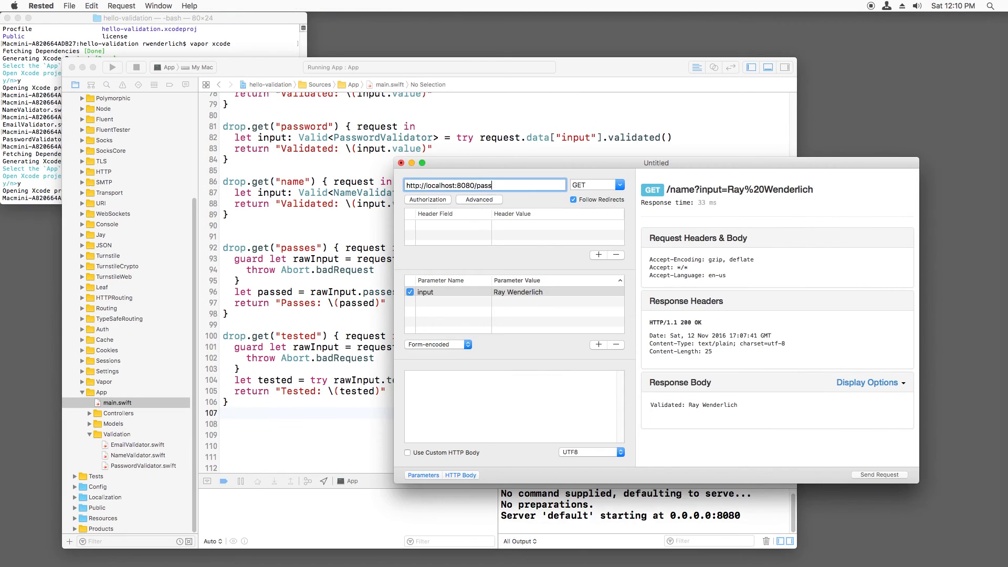
Step: Verify /passes returns true for BadPass1234 and /tested rejects badpass but returns 'Tested: BadPass1234'
left_click(878, 475)
type("te")
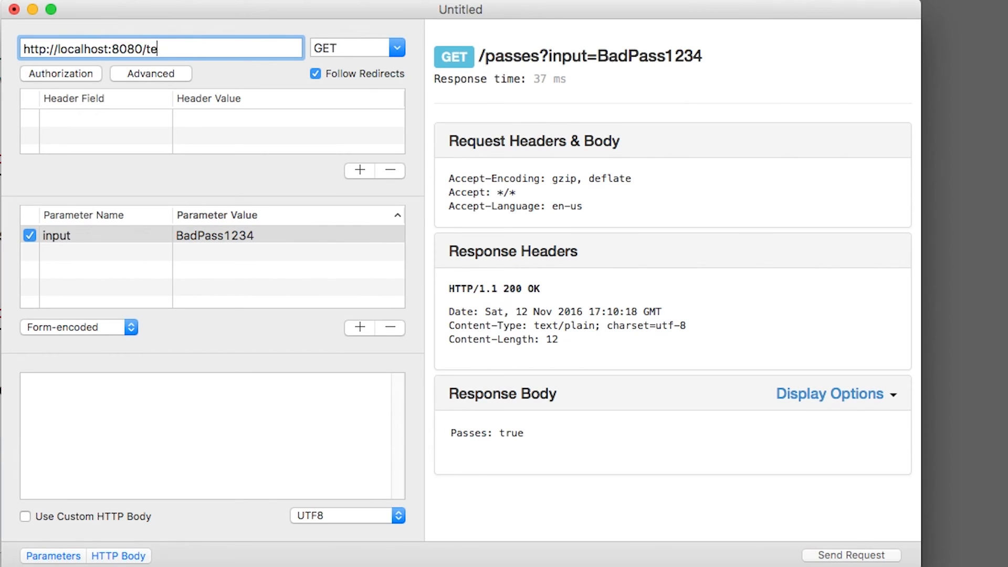
left_click(850, 555)
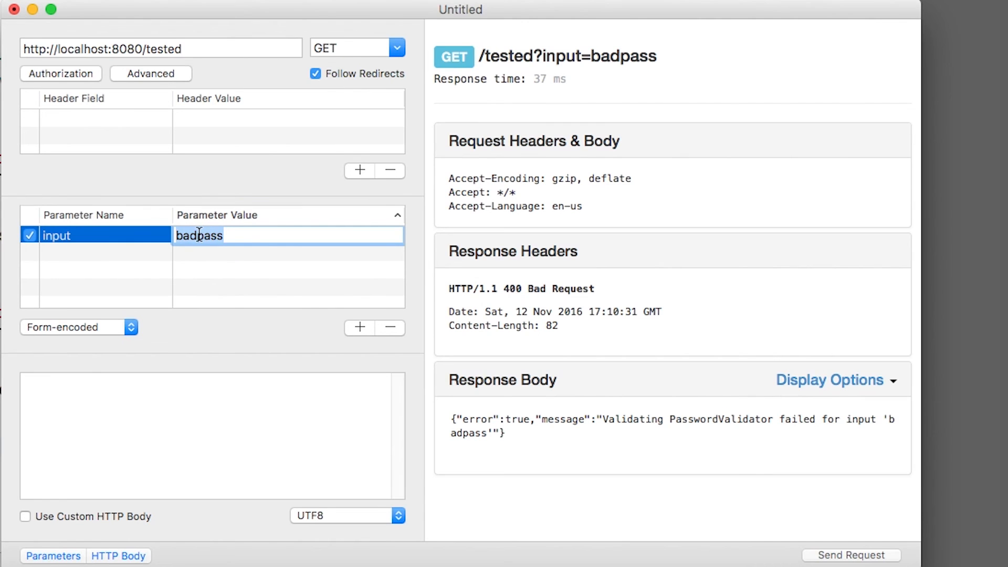
left_click(850, 555)
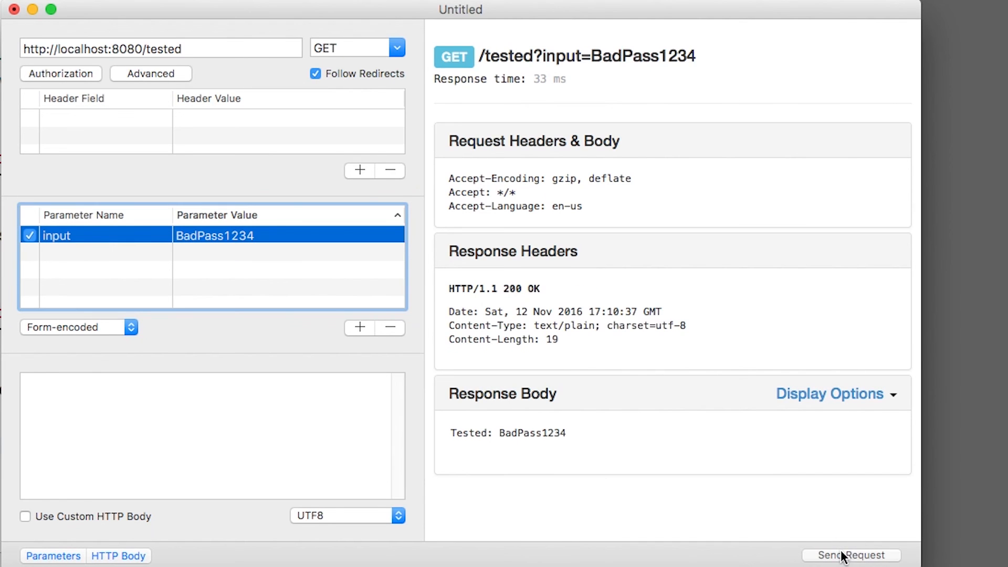